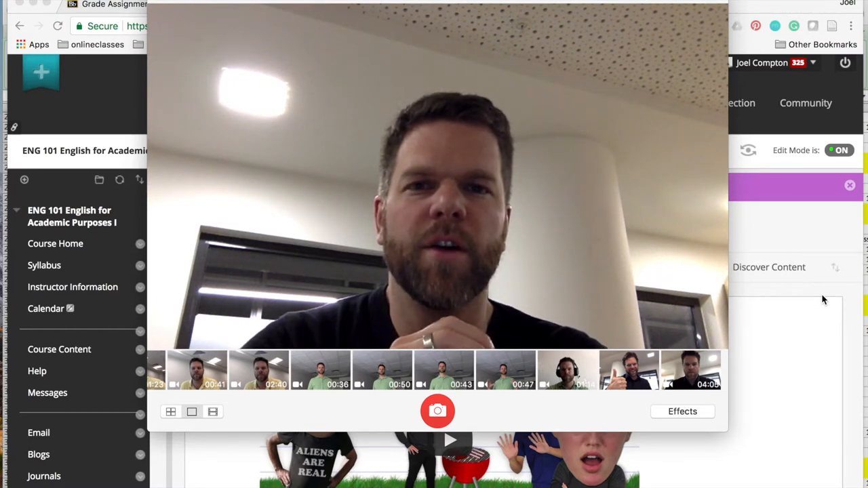
{"action": "mouse_move", "coordinate": [757, 44]}
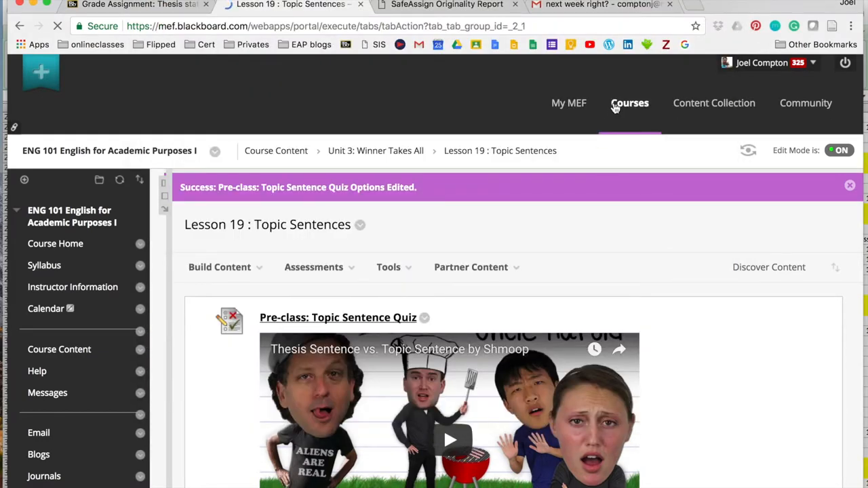
Return from Lesson 19: Topic Sentences to the ENG 101 Course Home page
{"action": "left_click", "coordinate": [629, 103]}
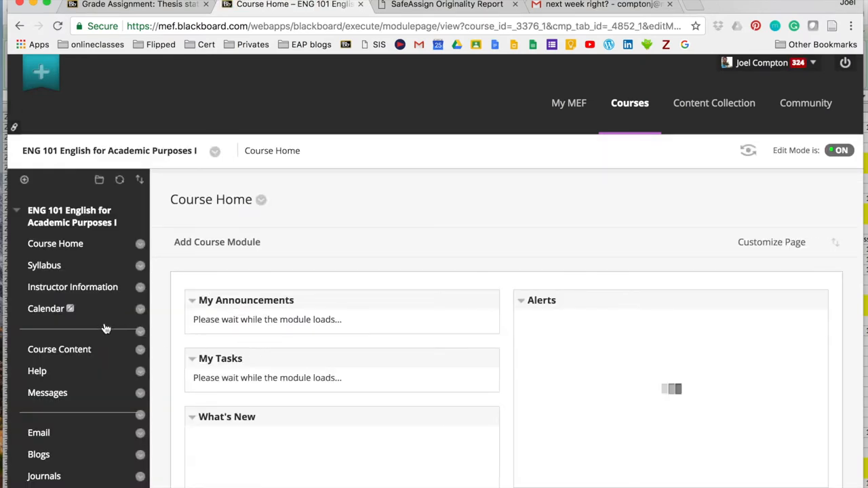
Show the ENG 101 Syllabus with its course description, learning outcomes and grading breakdown
{"action": "left_click", "coordinate": [44, 264]}
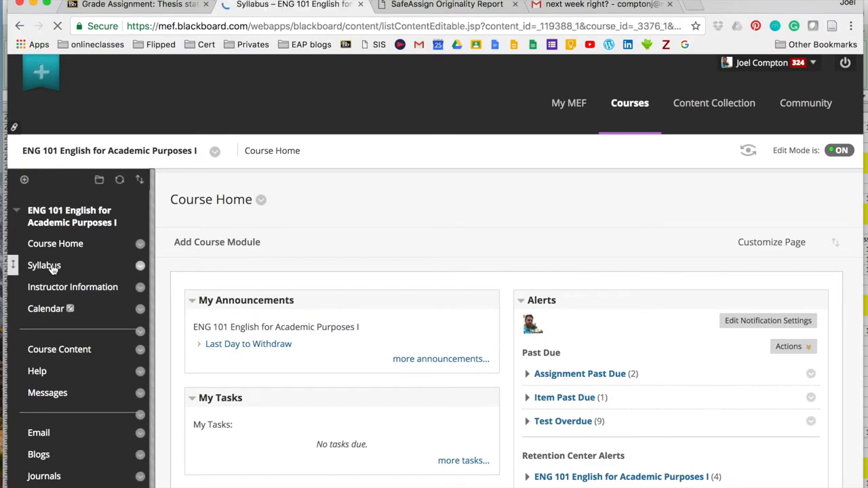
{"action": "left_click", "coordinate": [43, 265]}
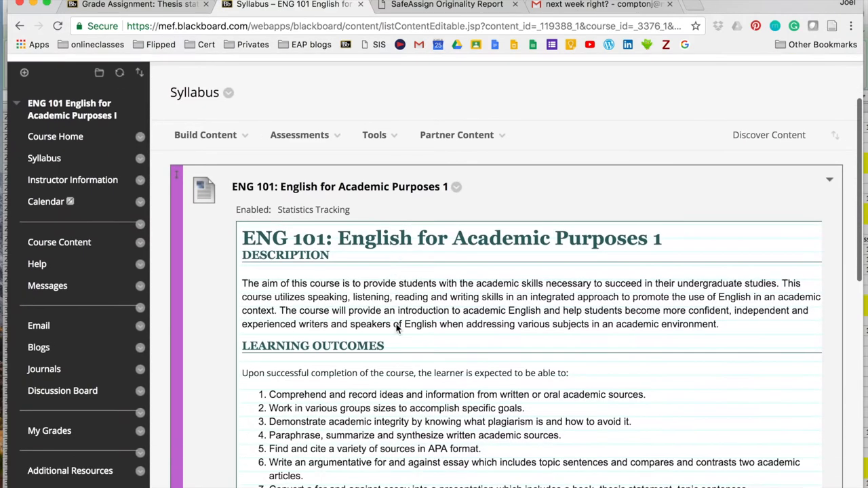
{"action": "scroll", "scroll_direction": "down", "scroll_amount": 3}
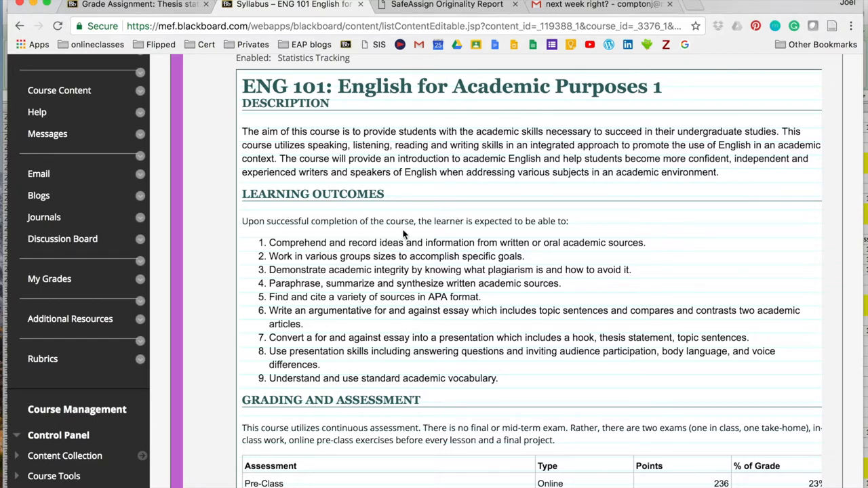
{"action": "mouse_move", "coordinate": [532, 229]}
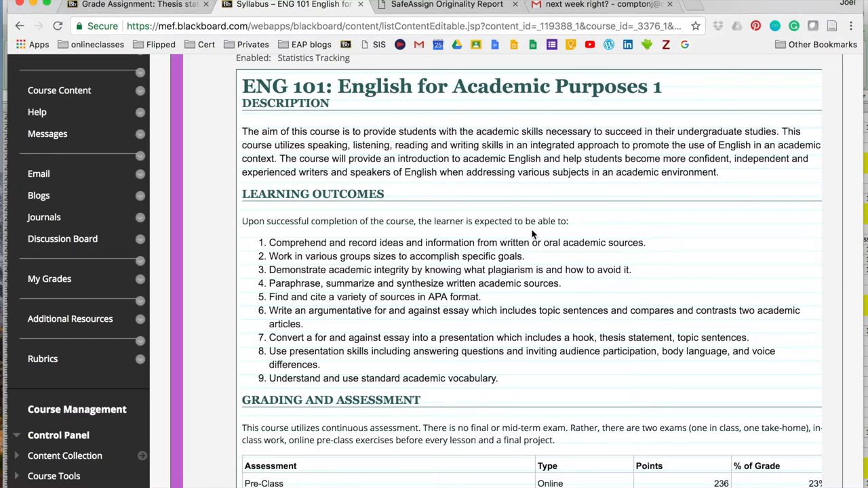
{"action": "mouse_move", "coordinate": [429, 371]}
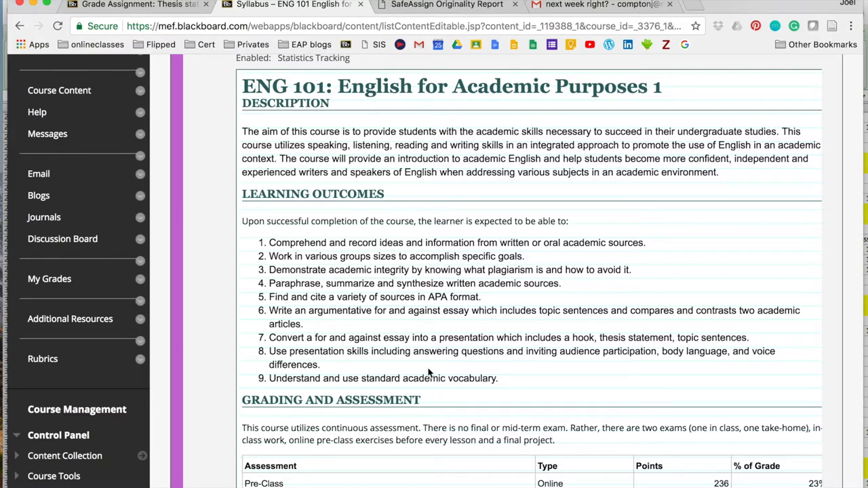
{"action": "mouse_move", "coordinate": [630, 287]}
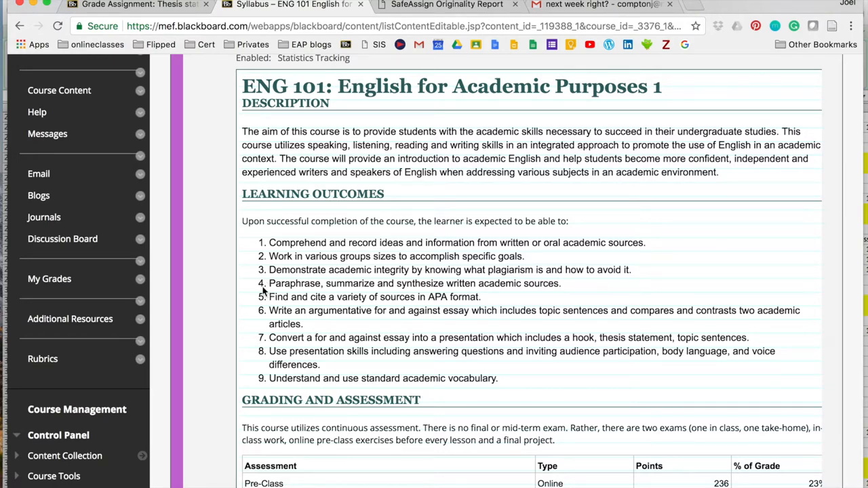
{"action": "mouse_move", "coordinate": [252, 286]}
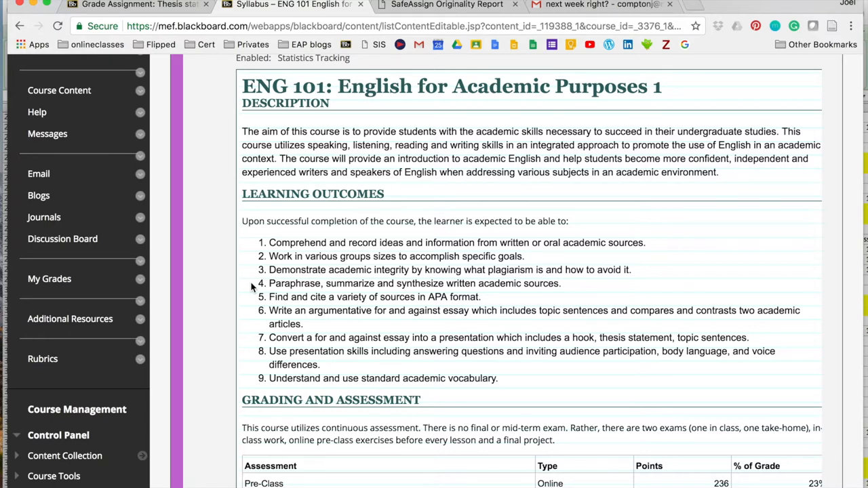
{"action": "mouse_move", "coordinate": [84, 174]}
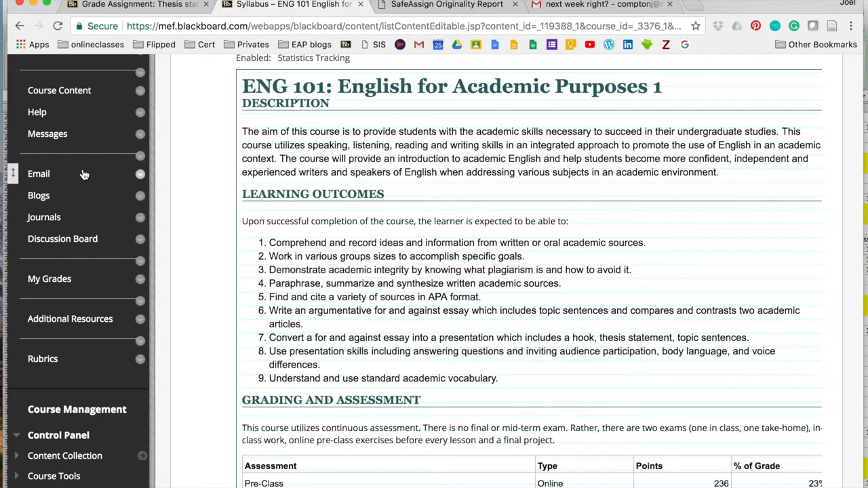
{"action": "scroll", "scroll_direction": "up", "scroll_amount": 3}
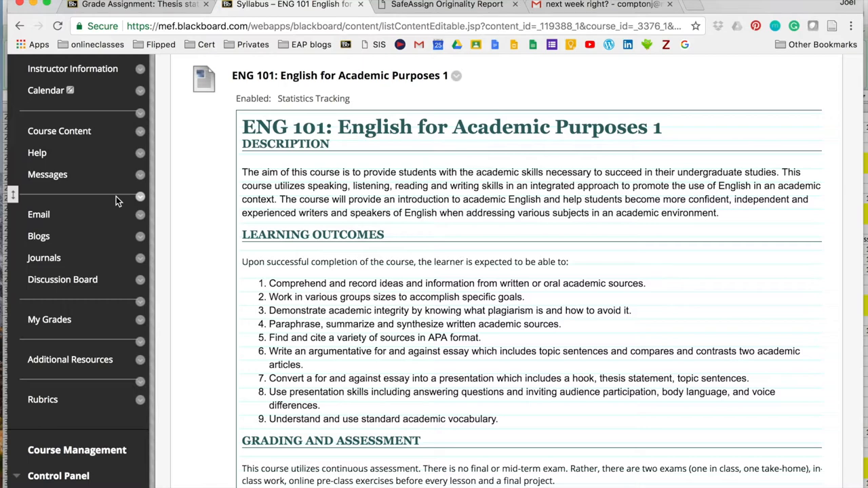
{"action": "mouse_move", "coordinate": [68, 135]}
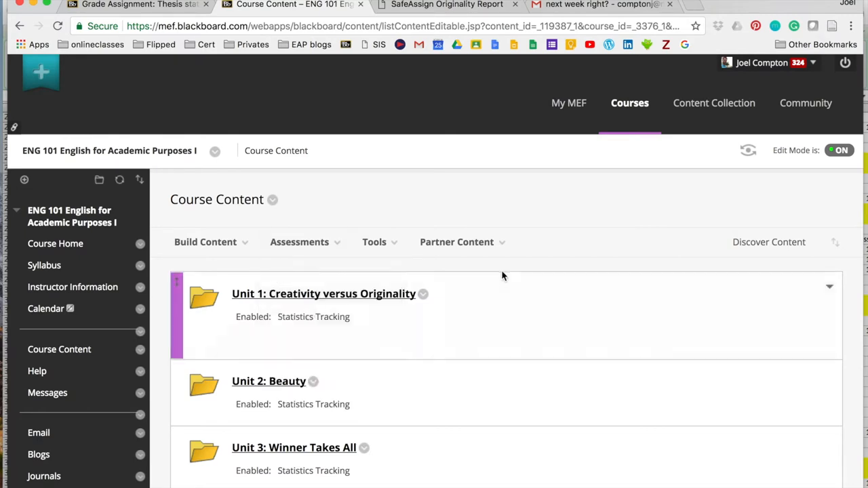
{"action": "mouse_move", "coordinate": [553, 230]}
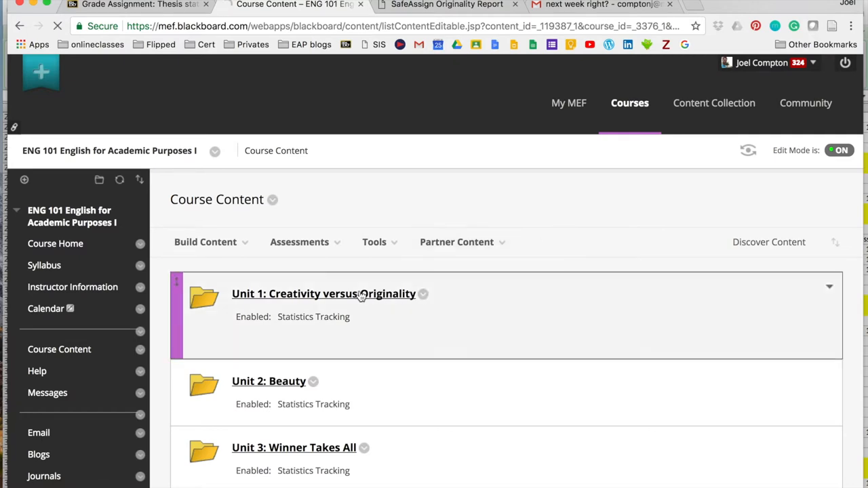
Show Unit 1: Creativity versus Originality's lesson list and choose Lesson 4: Paraphrasing
{"action": "left_click", "coordinate": [324, 293]}
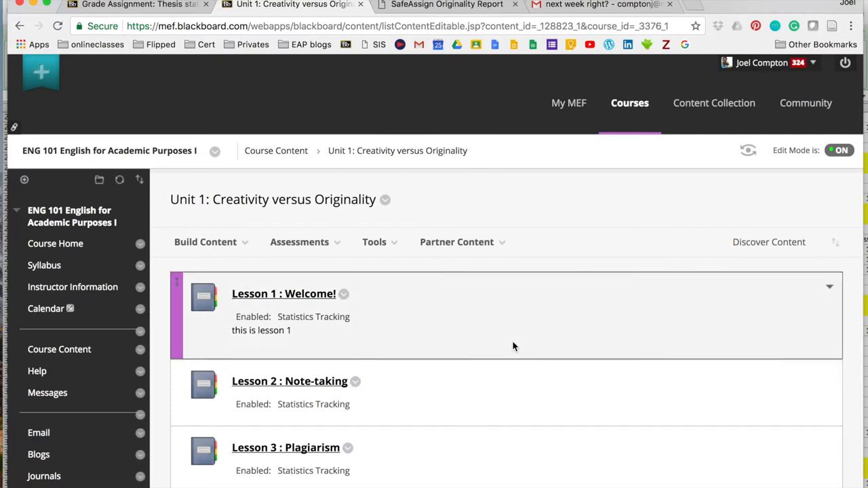
{"action": "scroll", "scroll_direction": "down", "scroll_amount": 3}
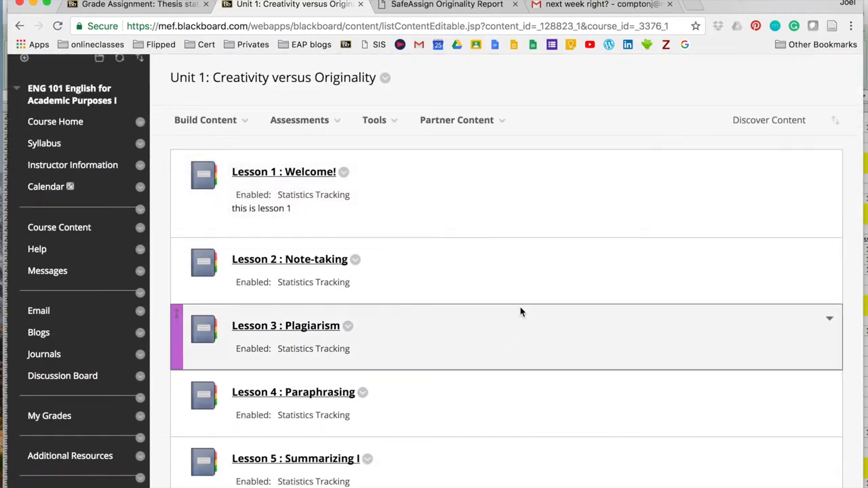
{"action": "scroll", "scroll_direction": "down", "scroll_amount": 3}
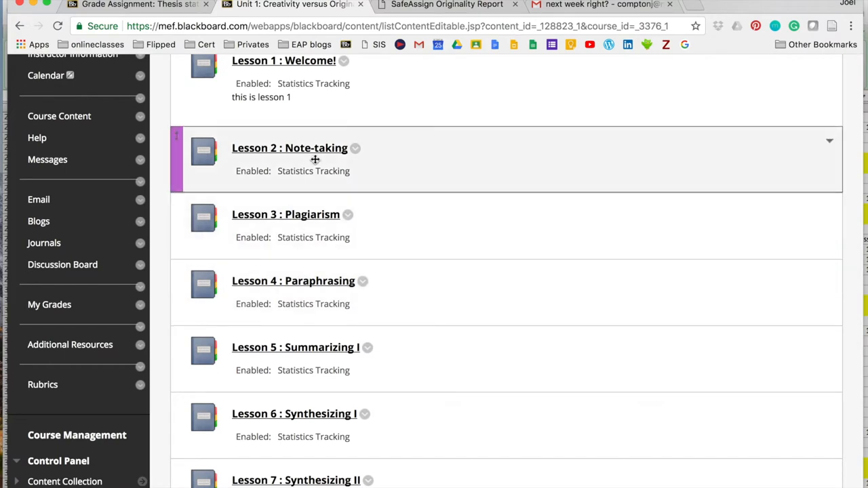
{"action": "mouse_move", "coordinate": [315, 152]}
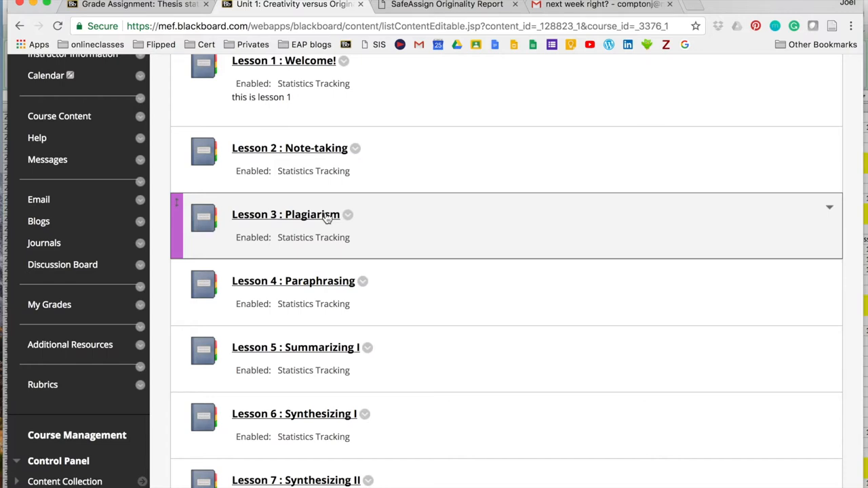
{"action": "left_click", "coordinate": [293, 280]}
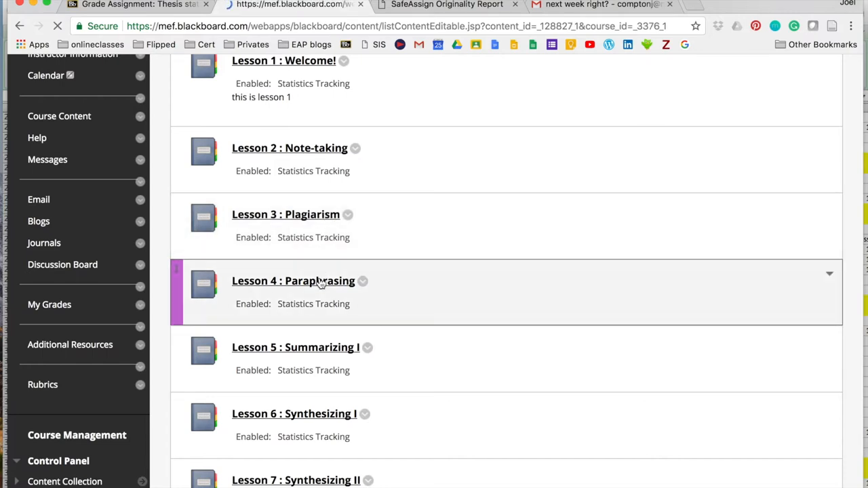
Show Lesson 4: Paraphrasing with its pre-class Paraphrasing Quiz video
{"action": "left_click", "coordinate": [293, 281]}
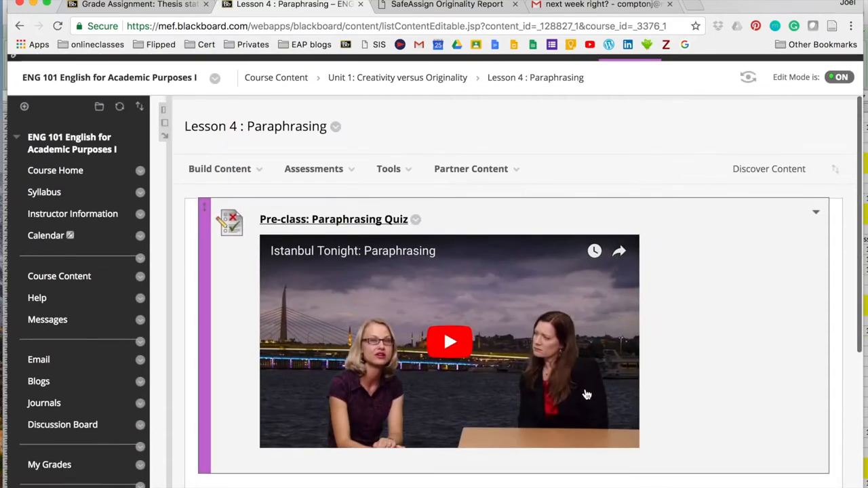
{"action": "scroll", "scroll_direction": "down", "scroll_amount": 3}
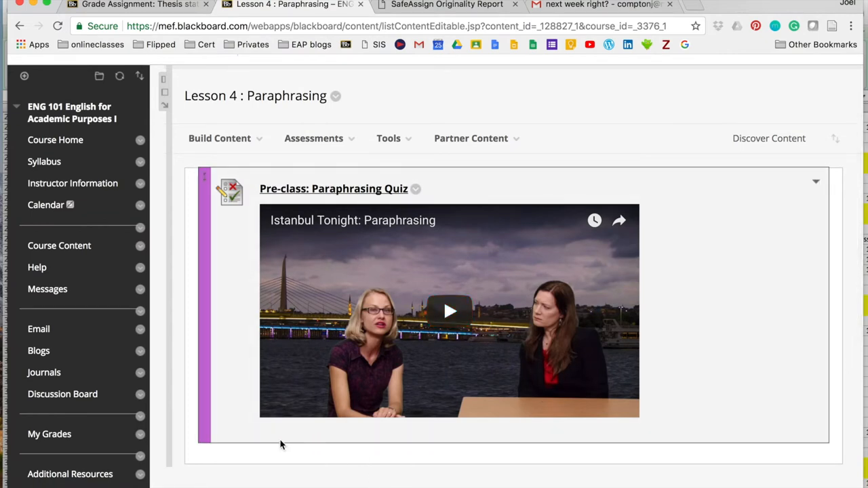
{"action": "mouse_move", "coordinate": [364, 402]}
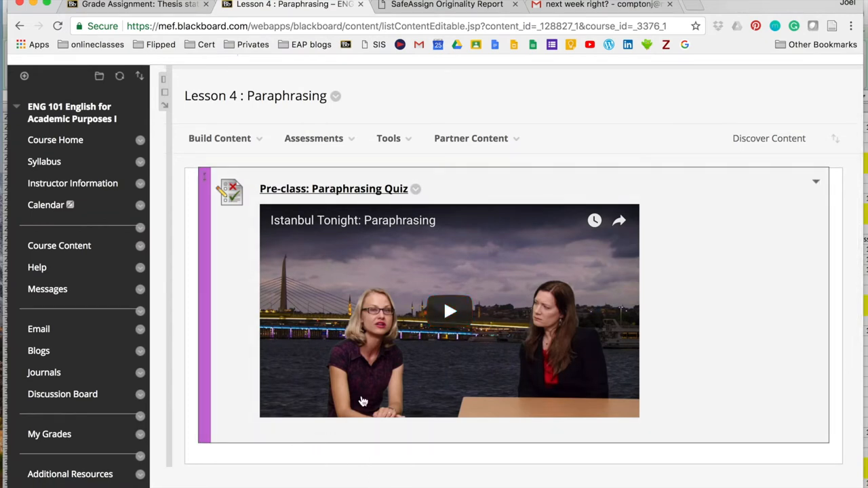
{"action": "mouse_move", "coordinate": [689, 301]}
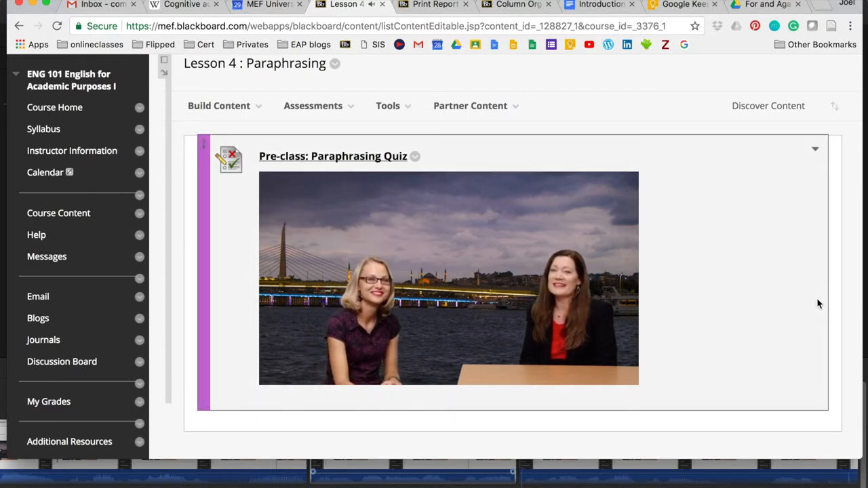
Review the Paraphrasing Quiz's questions and correct answers in the test editor
{"action": "left_click", "coordinate": [333, 156]}
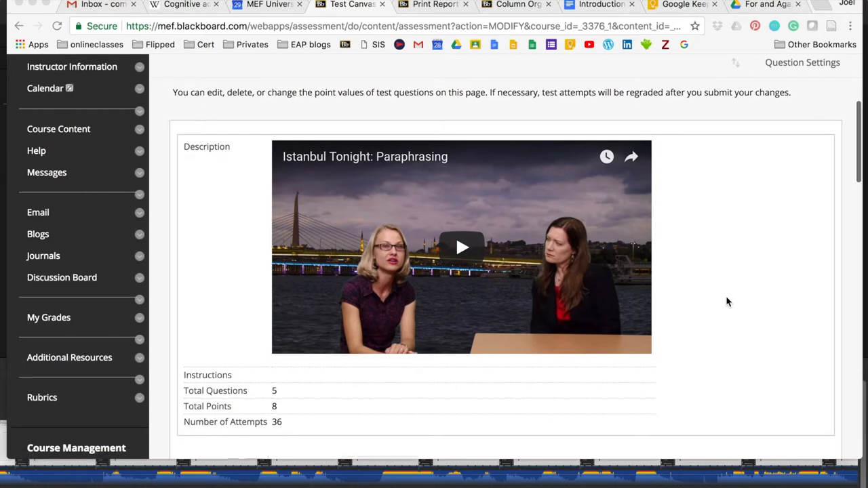
{"action": "scroll", "scroll_direction": "down", "scroll_amount": 3}
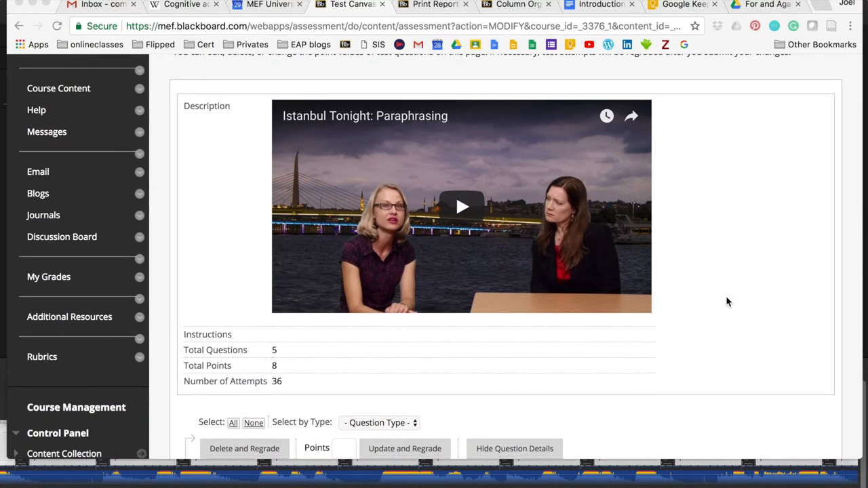
{"action": "scroll", "scroll_direction": "down", "scroll_amount": 3}
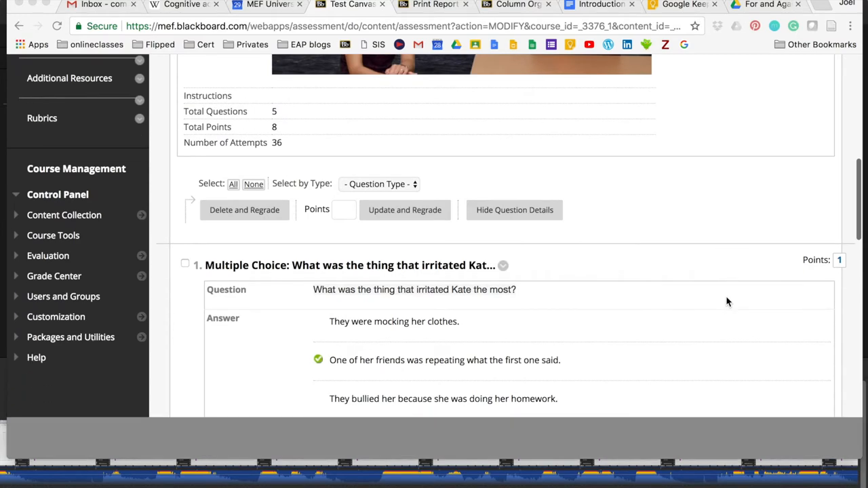
{"action": "scroll", "scroll_direction": "down", "scroll_amount": 3}
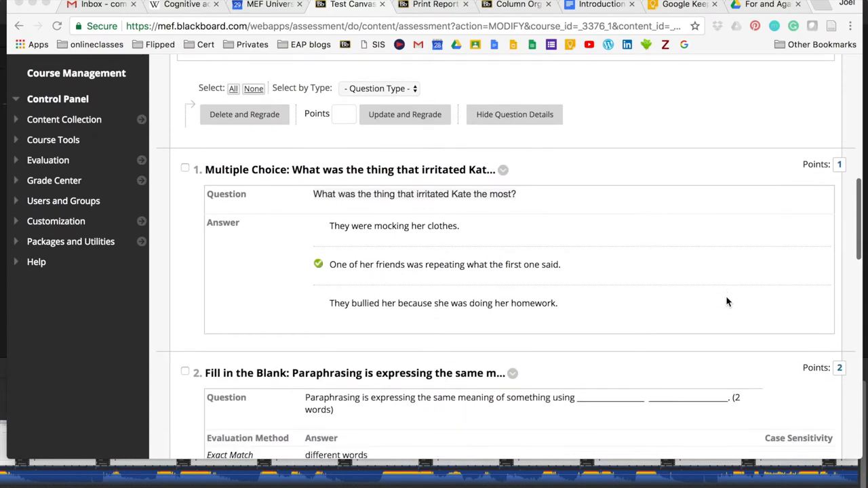
{"action": "scroll", "scroll_direction": "down", "scroll_amount": 3}
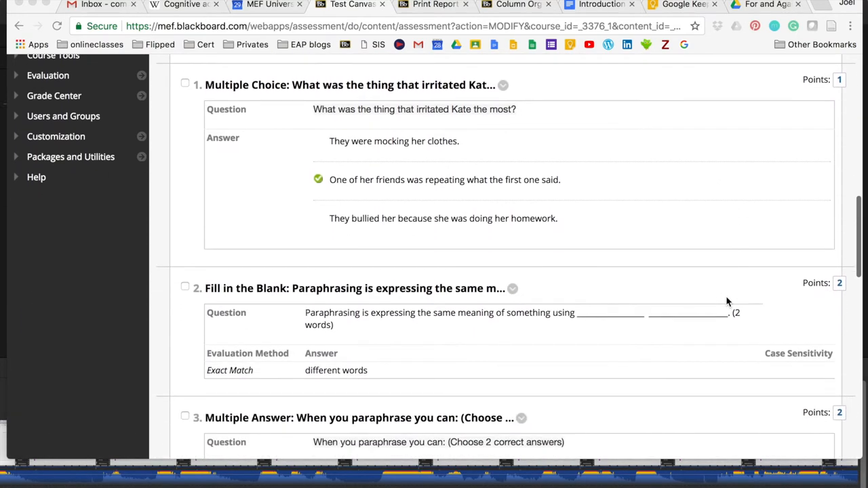
{"action": "scroll", "scroll_direction": "down", "scroll_amount": 3}
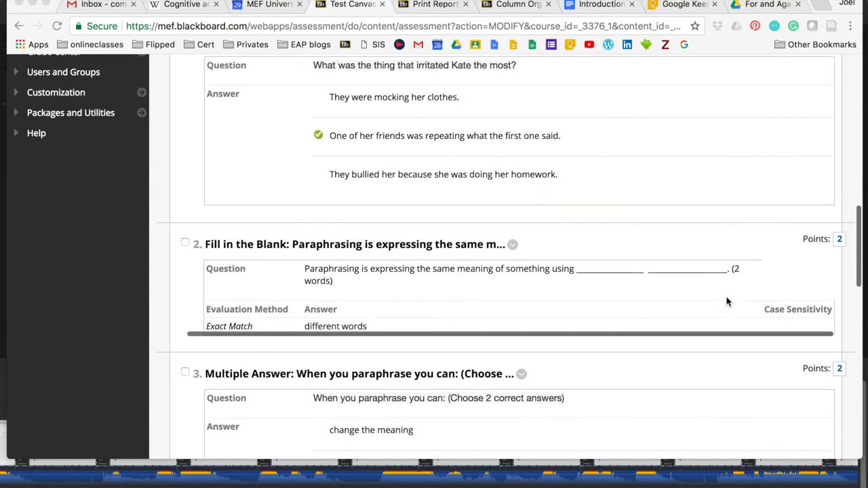
{"action": "scroll", "scroll_direction": "down", "scroll_amount": 3}
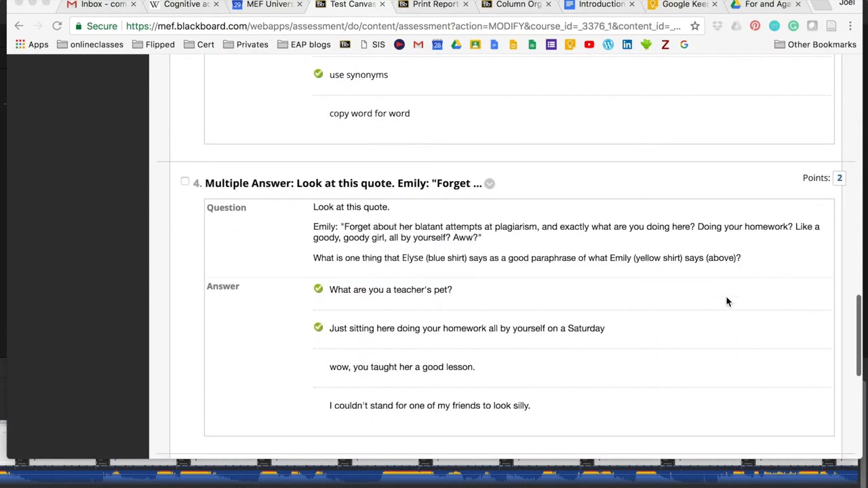
{"action": "scroll", "scroll_direction": "down", "scroll_amount": 3}
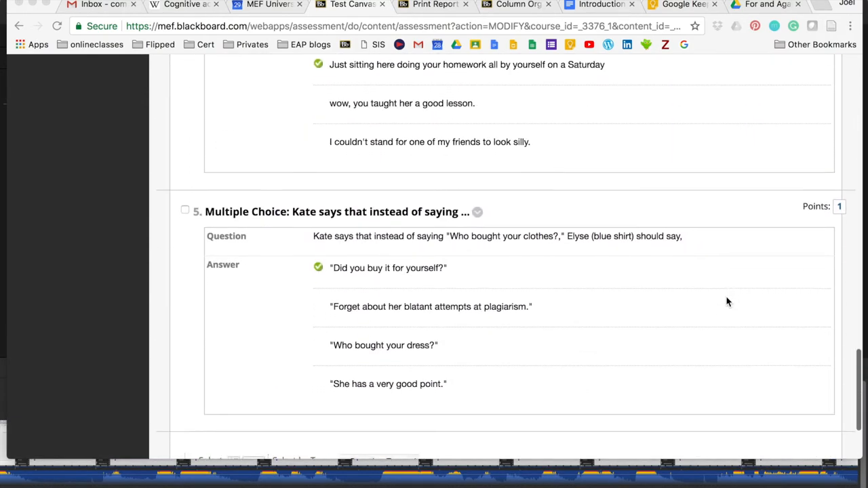
{"action": "scroll", "scroll_direction": "up", "scroll_amount": 3}
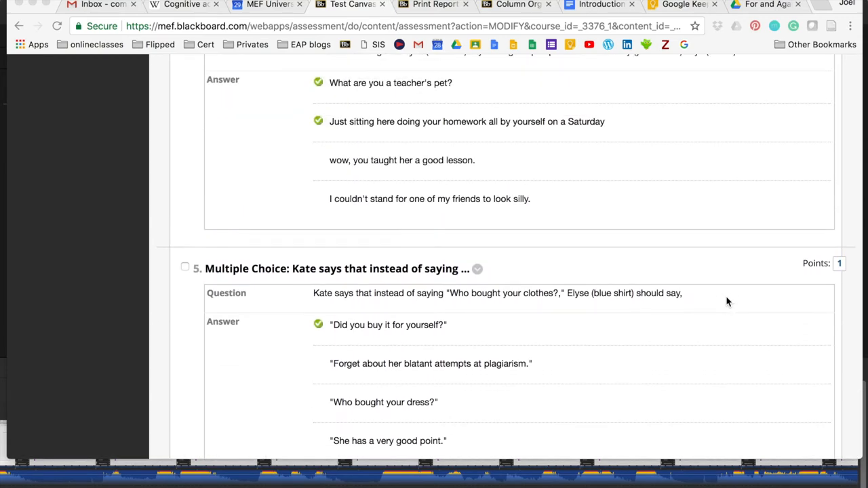
{"action": "scroll", "scroll_direction": "up", "scroll_amount": 3}
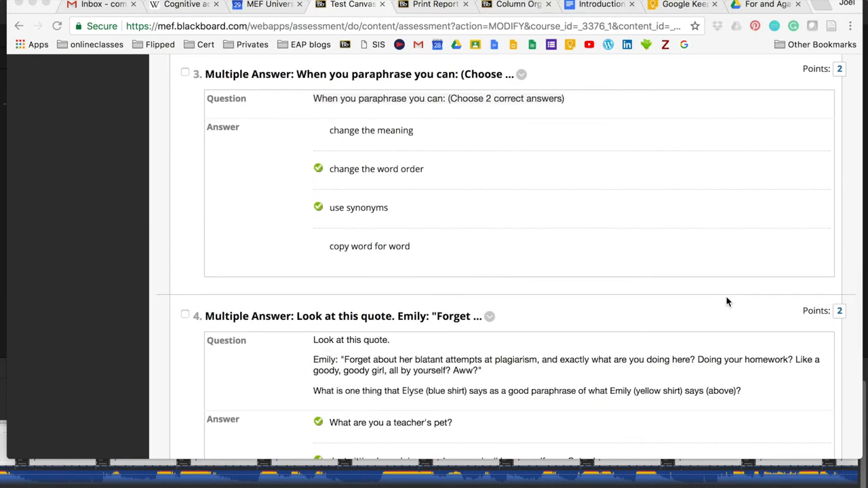
{"action": "scroll", "scroll_direction": "up", "scroll_amount": 3}
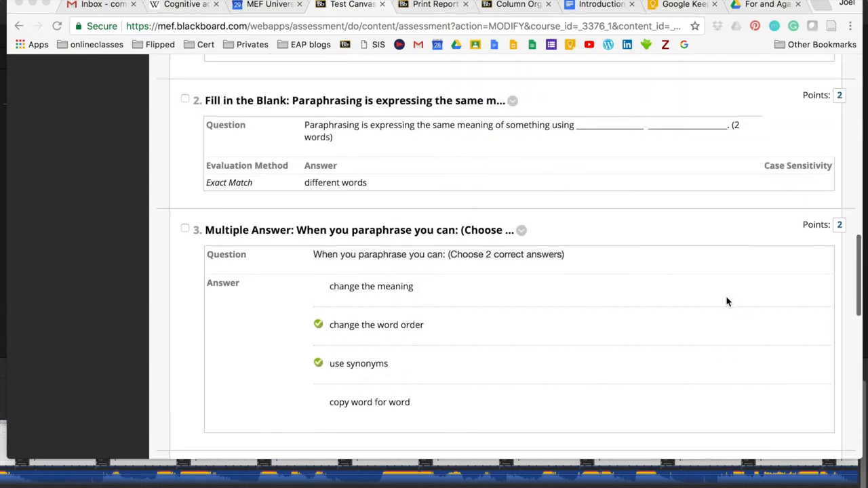
{"action": "scroll", "scroll_direction": "up", "scroll_amount": 3}
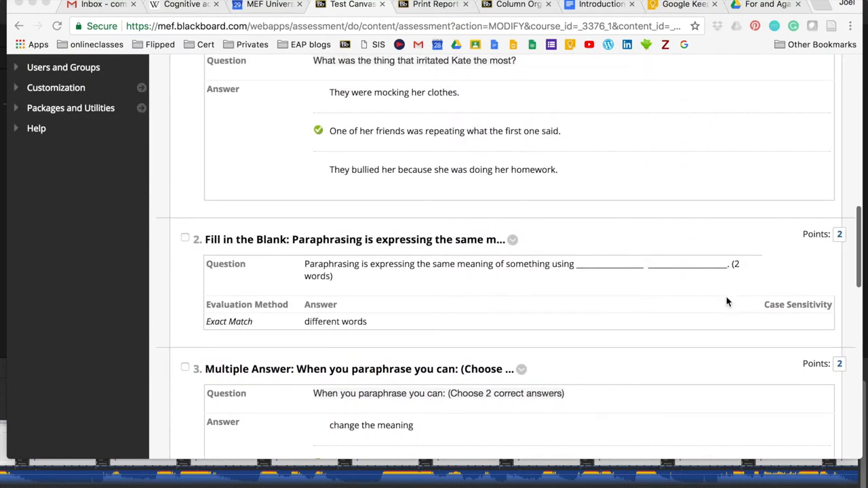
{"action": "scroll", "scroll_direction": "up", "scroll_amount": 3}
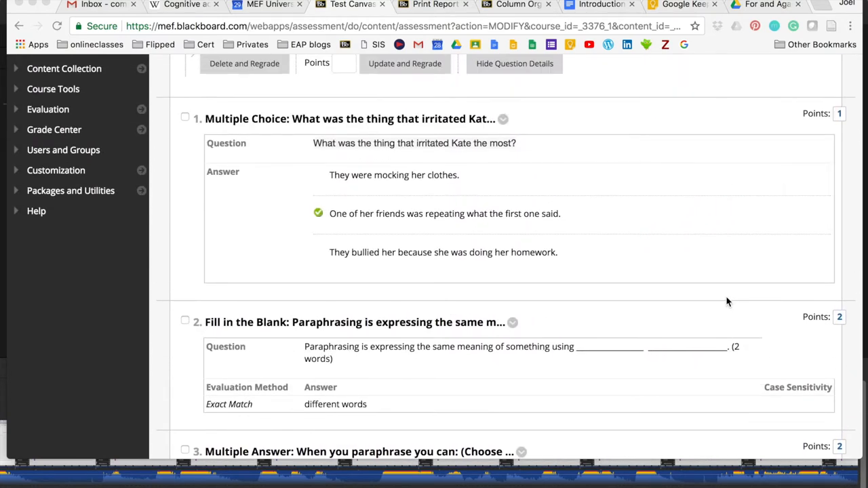
{"action": "scroll", "scroll_direction": "down", "scroll_amount": 3}
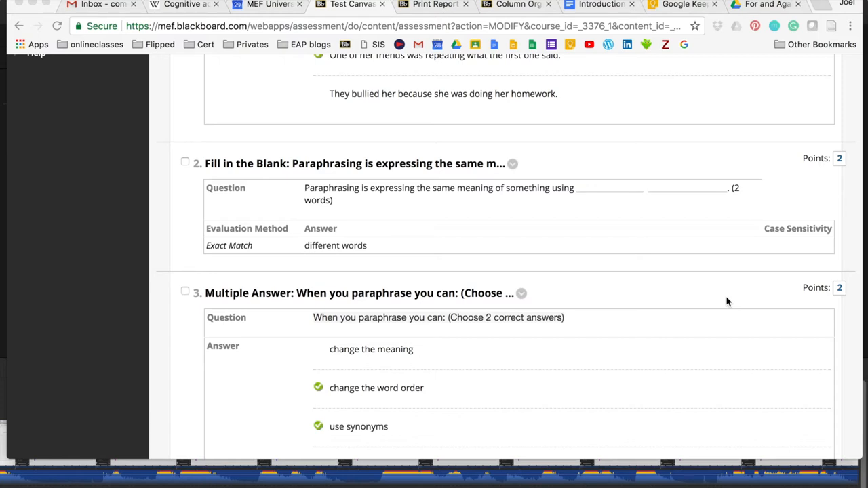
{"action": "scroll", "scroll_direction": "down", "scroll_amount": 3}
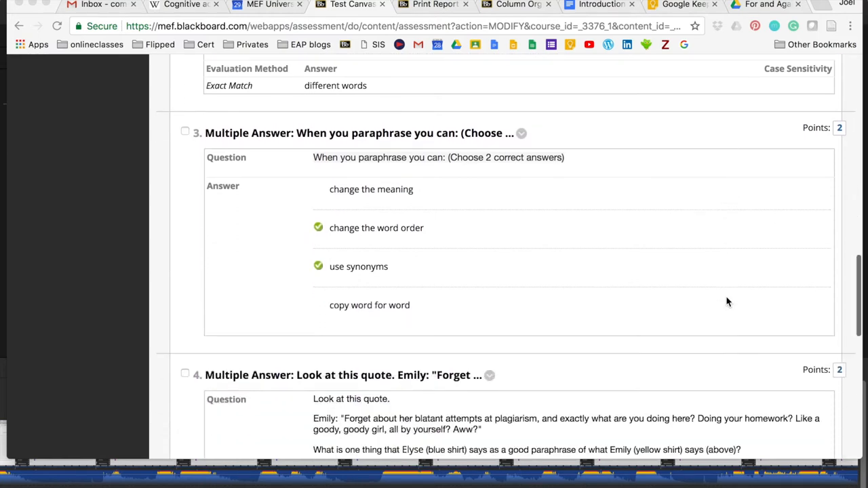
{"action": "scroll", "scroll_direction": "down", "scroll_amount": 3}
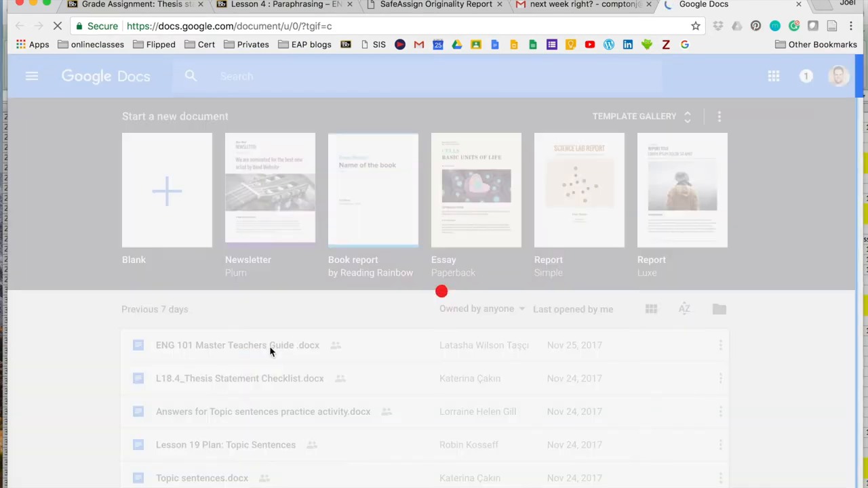
Read the ENG 101 Master Teachers Guide from its outline through Lessons 1–3 to the plagiarism lesson
{"action": "left_click", "coordinate": [238, 345]}
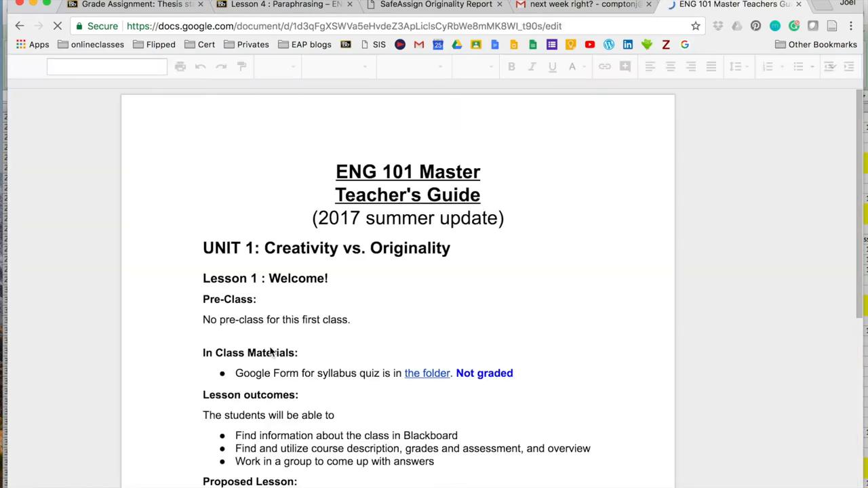
{"action": "scroll", "scroll_direction": "down", "scroll_amount": 3}
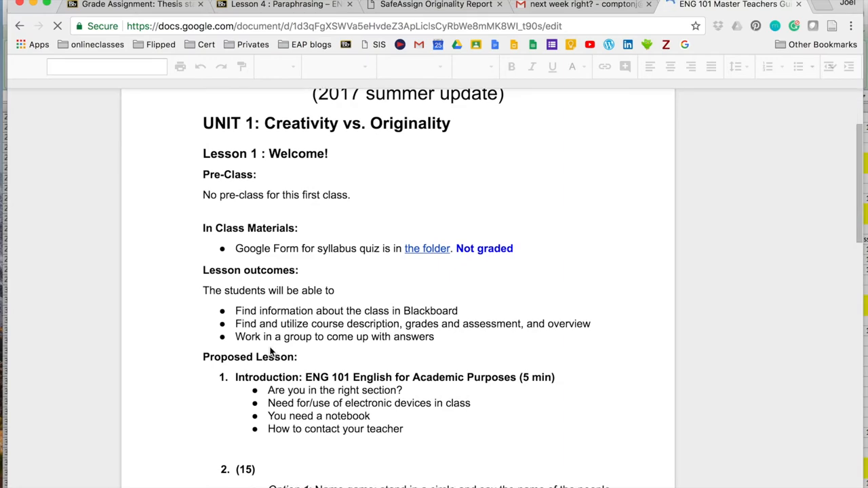
{"action": "scroll", "scroll_direction": "down", "scroll_amount": 3}
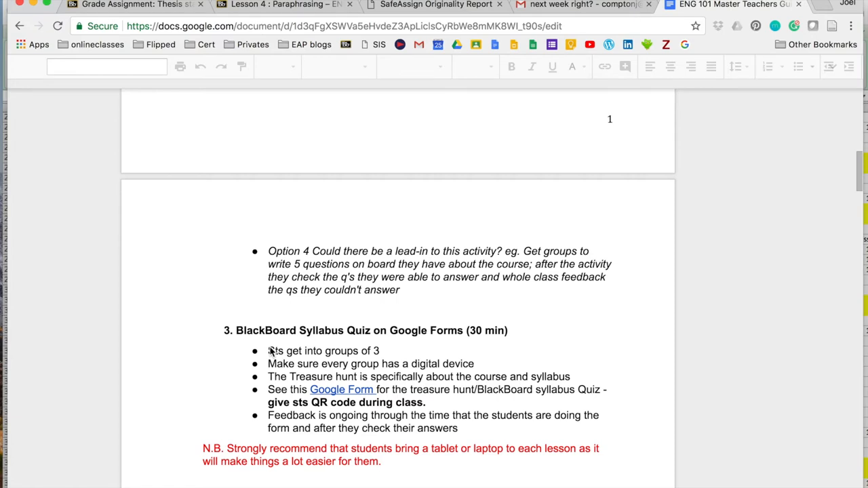
{"action": "scroll", "scroll_direction": "down", "scroll_amount": 3}
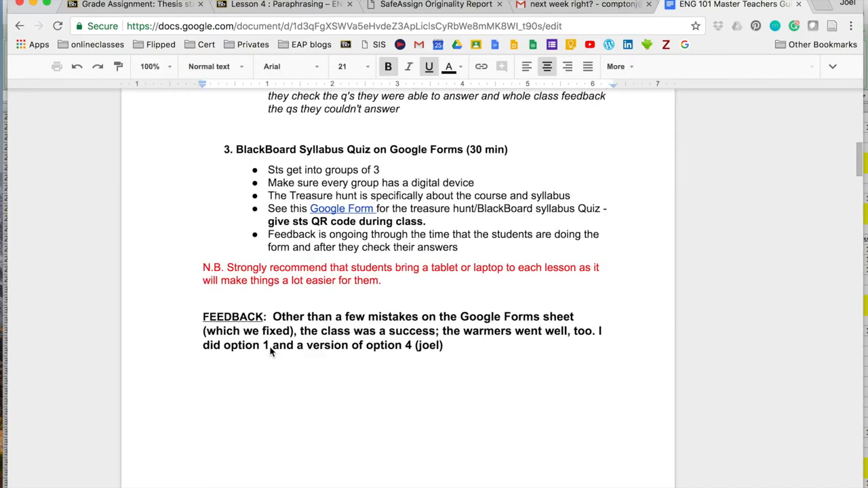
{"action": "scroll", "scroll_direction": "down", "scroll_amount": 3}
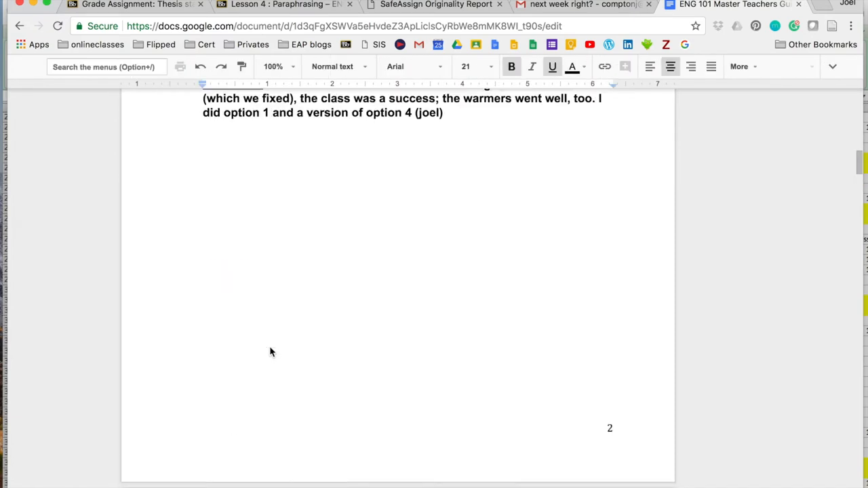
{"action": "scroll", "scroll_direction": "down", "scroll_amount": 3}
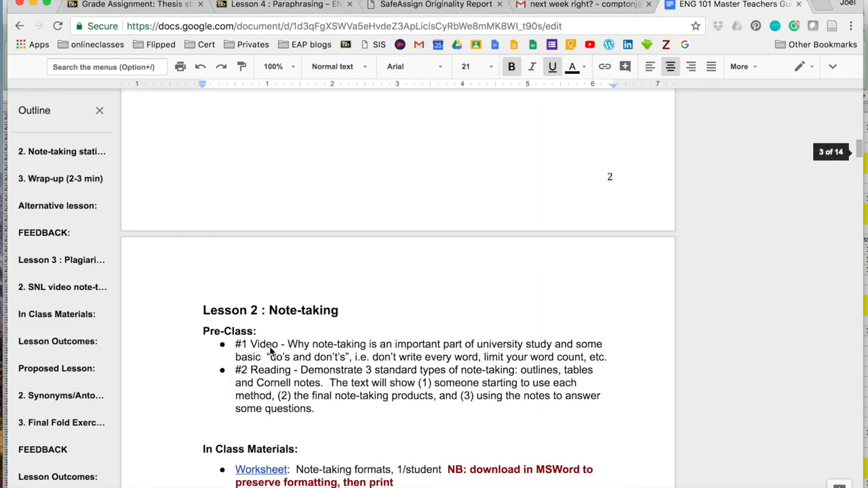
{"action": "scroll", "scroll_direction": "down", "scroll_amount": 3}
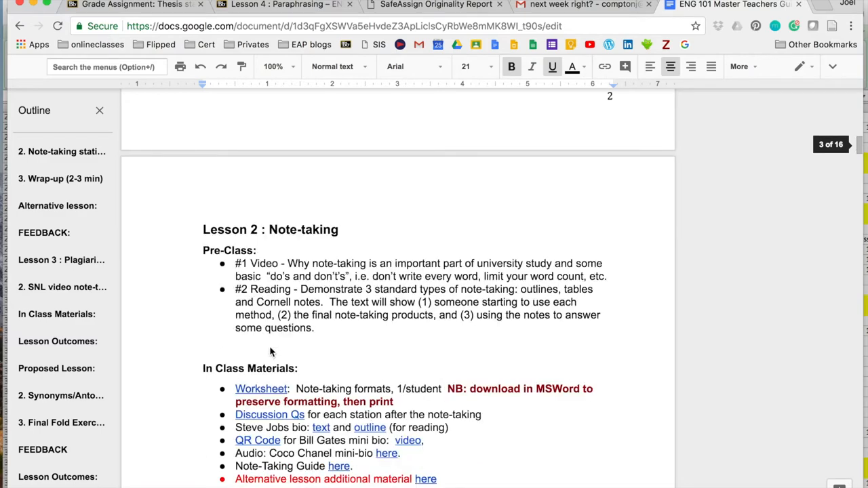
{"action": "scroll", "scroll_direction": "down", "scroll_amount": 3}
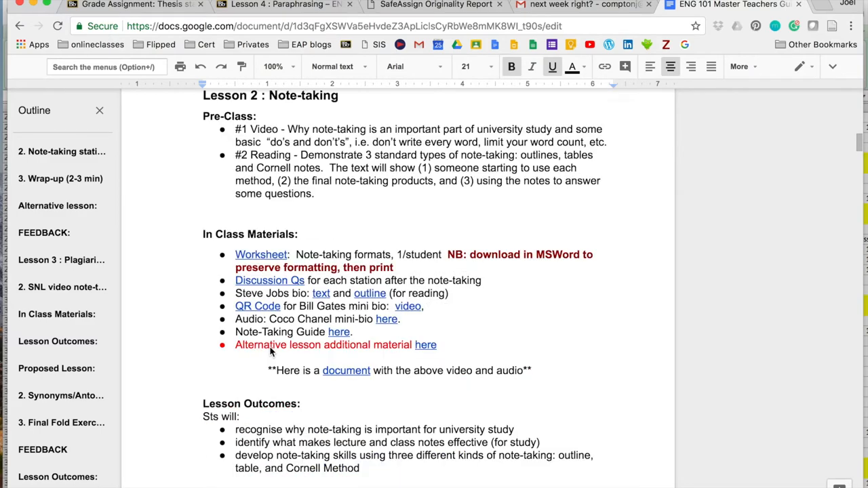
{"action": "scroll", "scroll_direction": "down", "scroll_amount": 3}
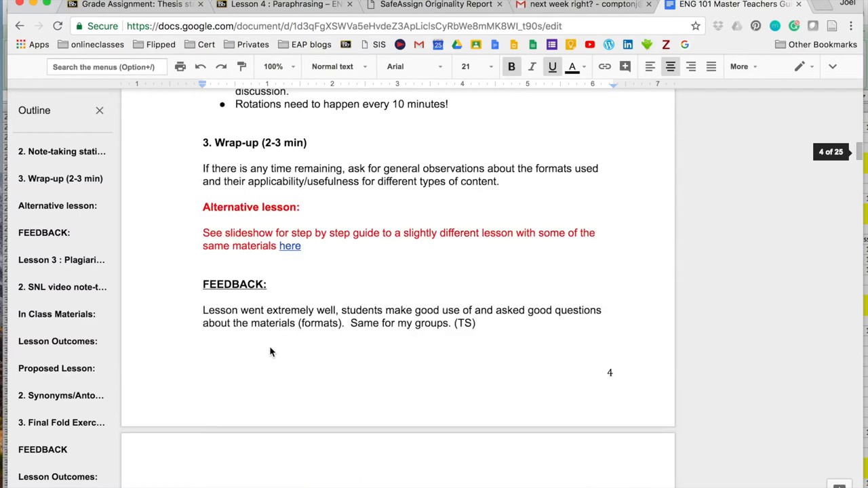
{"action": "scroll", "scroll_direction": "down", "scroll_amount": 3}
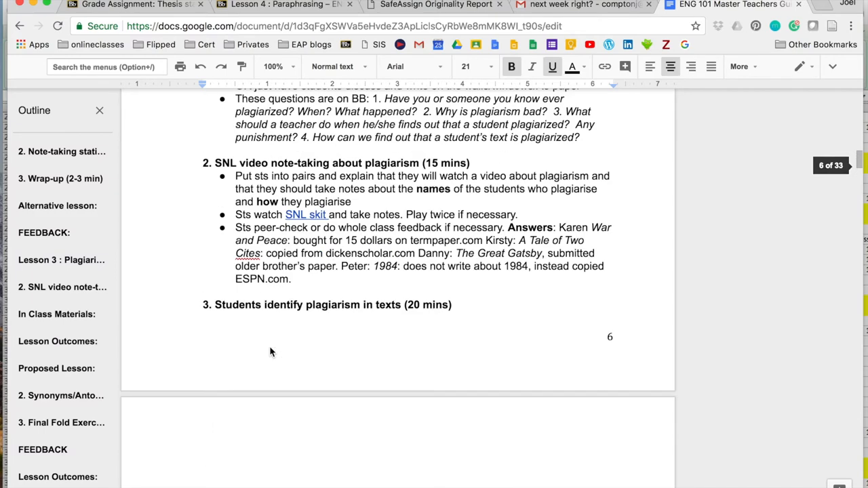
{"action": "scroll", "scroll_direction": "down", "scroll_amount": 3}
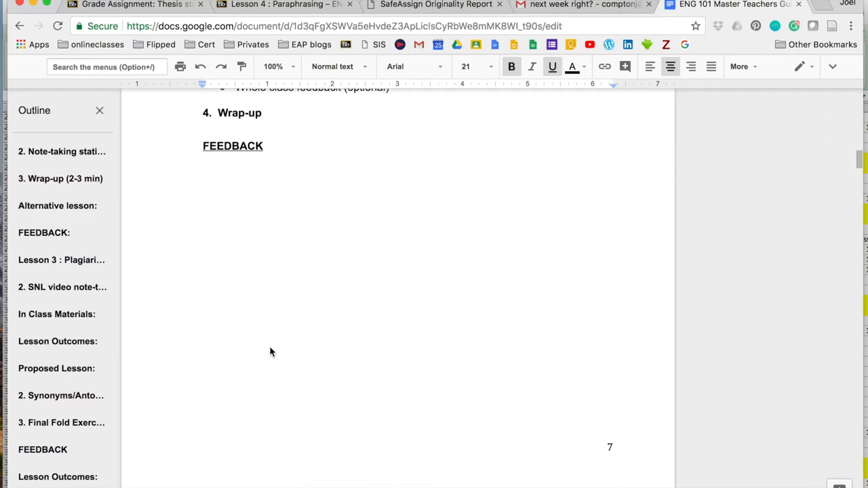
{"action": "scroll", "scroll_direction": "down", "scroll_amount": 3}
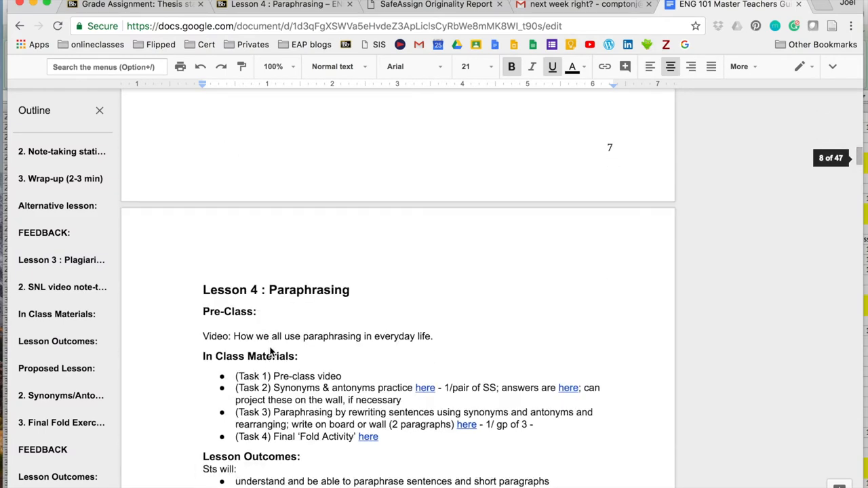
{"action": "scroll", "scroll_direction": "down", "scroll_amount": 3}
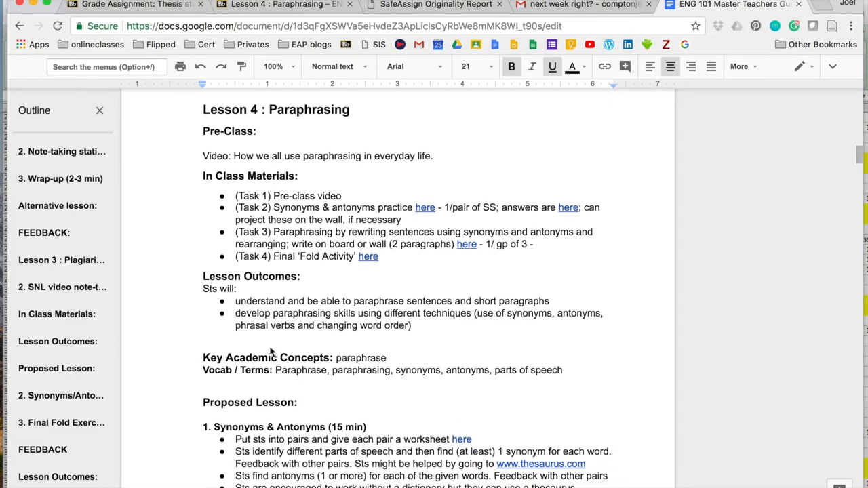
{"action": "scroll", "scroll_direction": "up", "scroll_amount": 3}
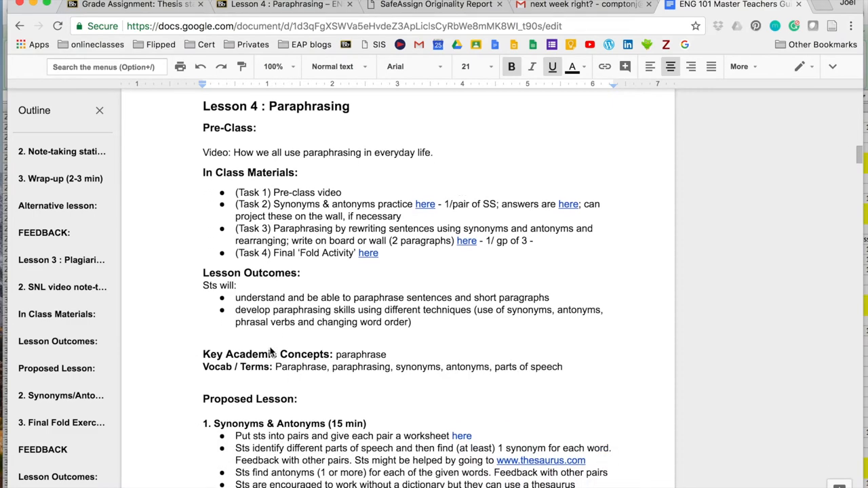
{"action": "scroll", "scroll_direction": "down", "scroll_amount": 3}
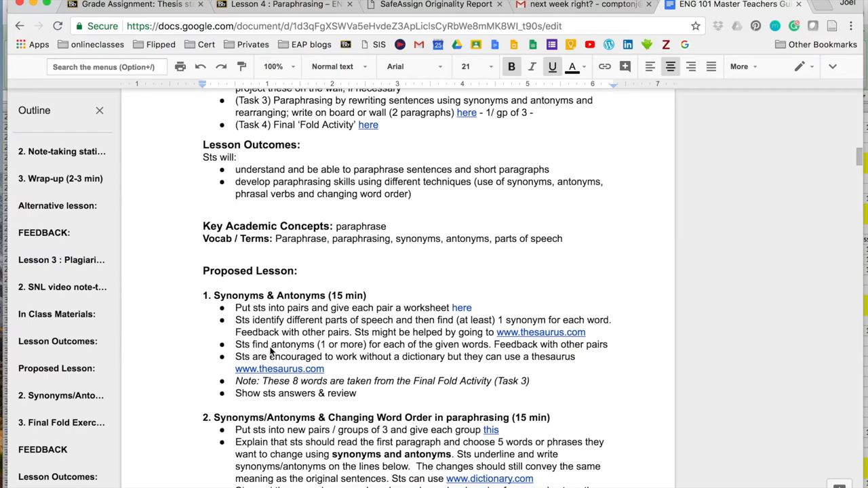
{"action": "scroll", "scroll_direction": "down", "scroll_amount": 3}
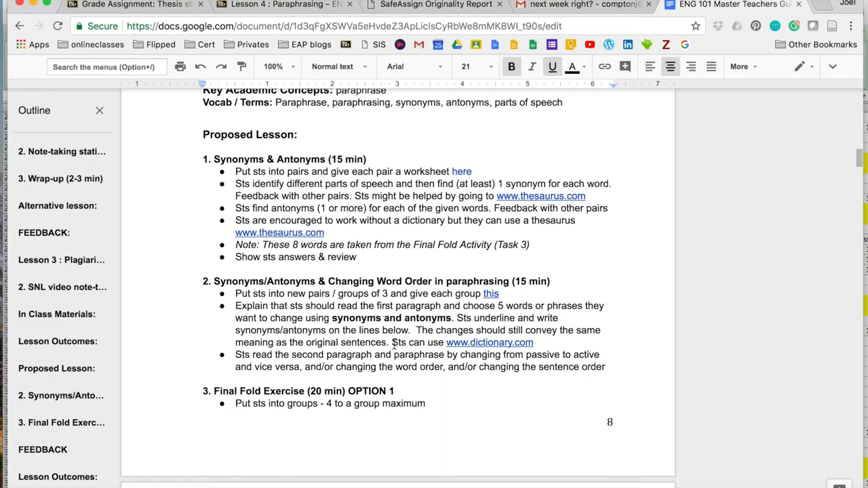
{"action": "scroll", "scroll_direction": "up", "scroll_amount": 3}
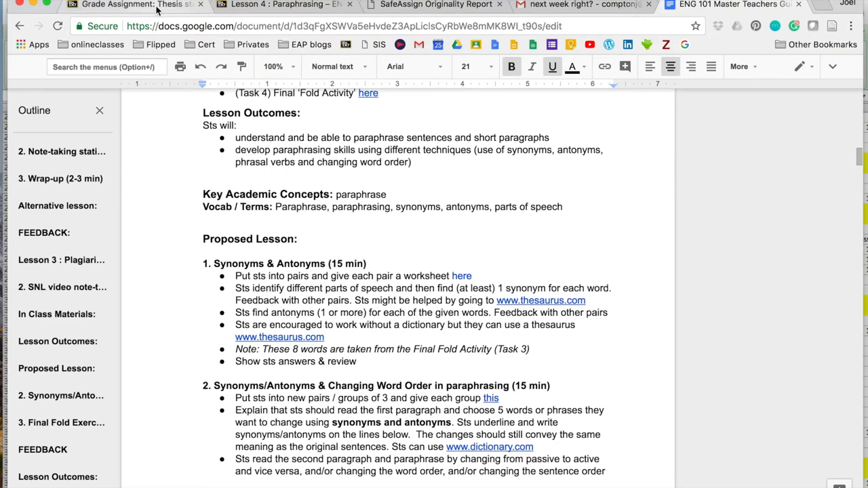
Revisit Lesson 4 and the ENG 101 Syllabus in Blackboard, then return to the guide's Lesson 4 plan
{"action": "left_click", "coordinate": [122, 5]}
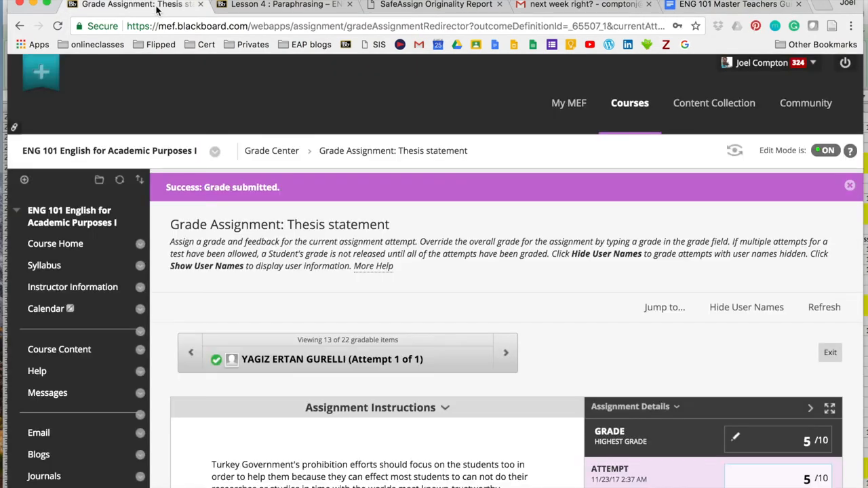
{"action": "left_click", "coordinate": [278, 6]}
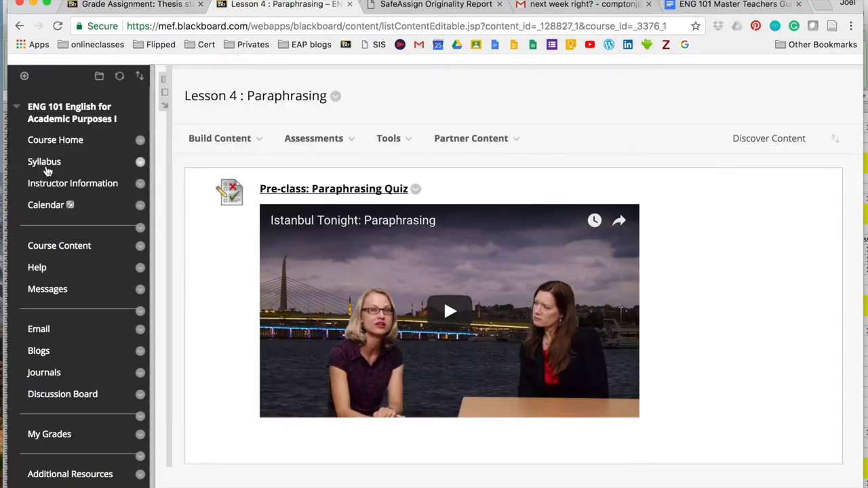
{"action": "left_click", "coordinate": [43, 161]}
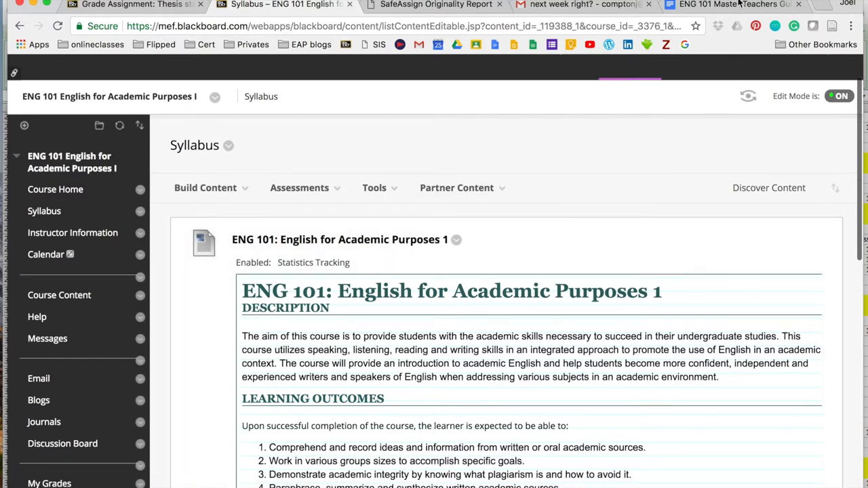
{"action": "left_click", "coordinate": [732, 5]}
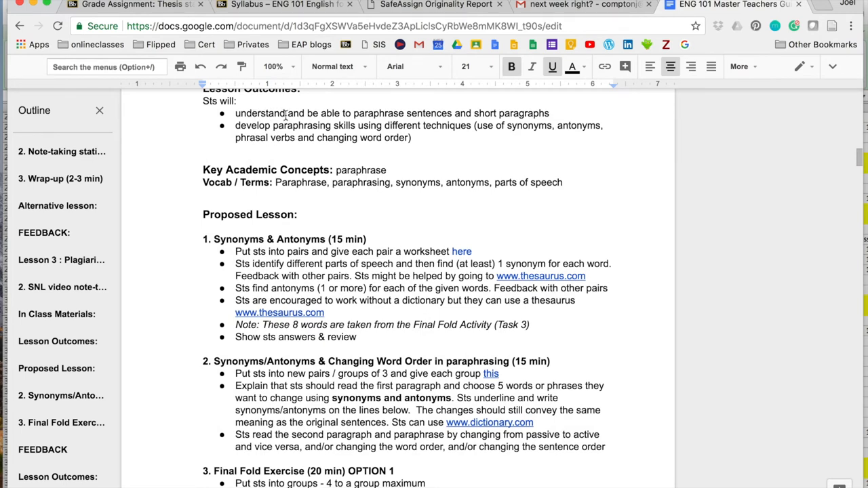
{"action": "mouse_move", "coordinate": [518, 155]}
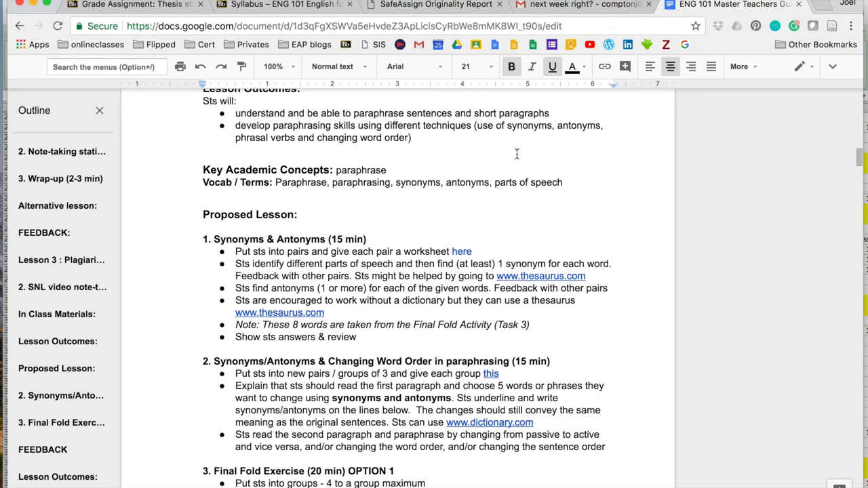
{"action": "mouse_move", "coordinate": [278, 135]}
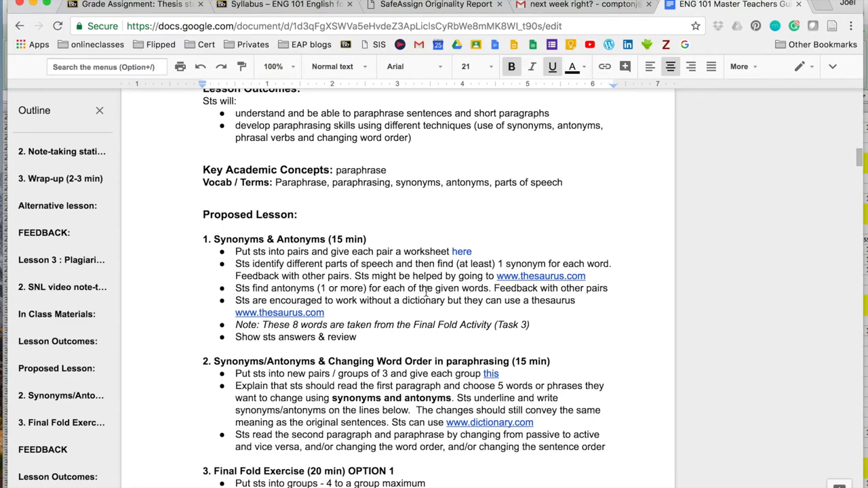
{"action": "scroll", "scroll_direction": "down", "scroll_amount": 3}
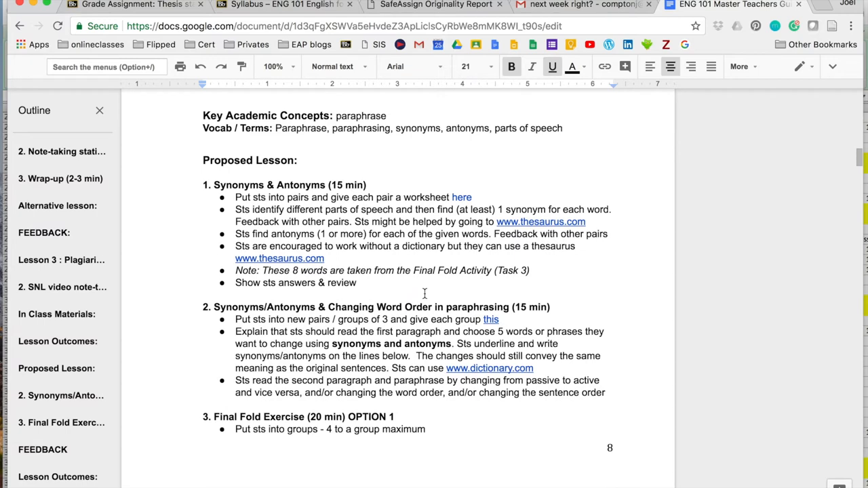
{"action": "mouse_move", "coordinate": [249, 198]}
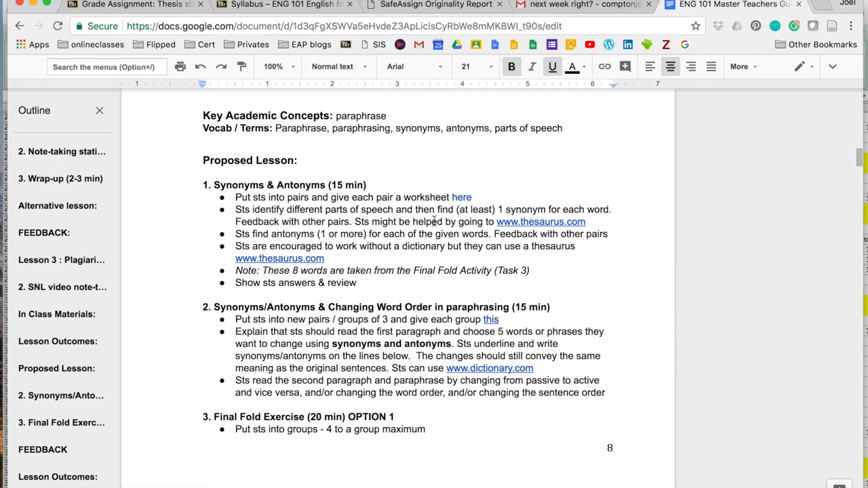
{"action": "mouse_move", "coordinate": [461, 230]}
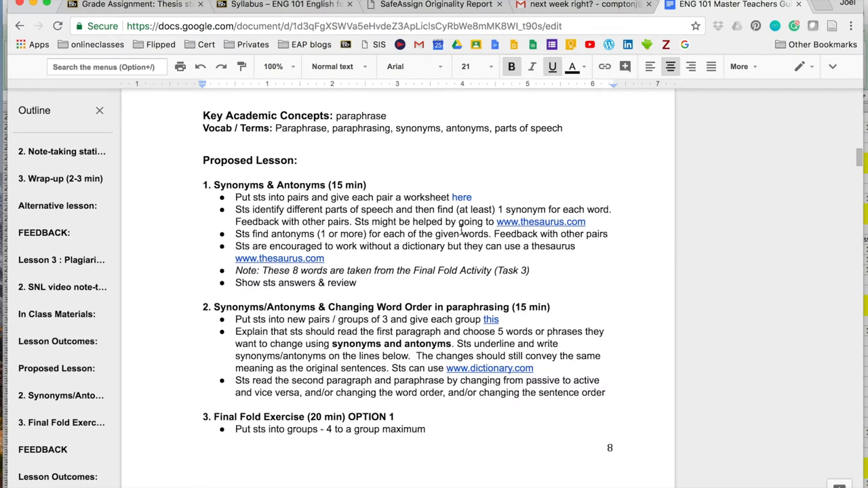
{"action": "mouse_move", "coordinate": [455, 305]}
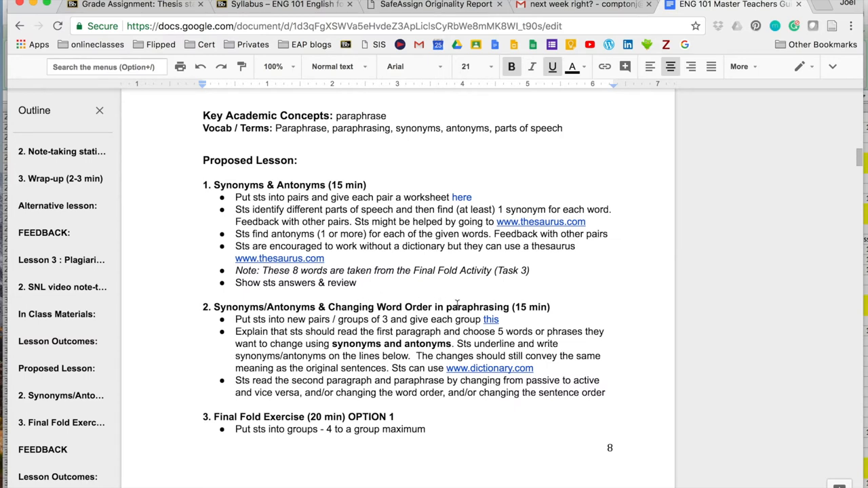
{"action": "mouse_move", "coordinate": [432, 373]}
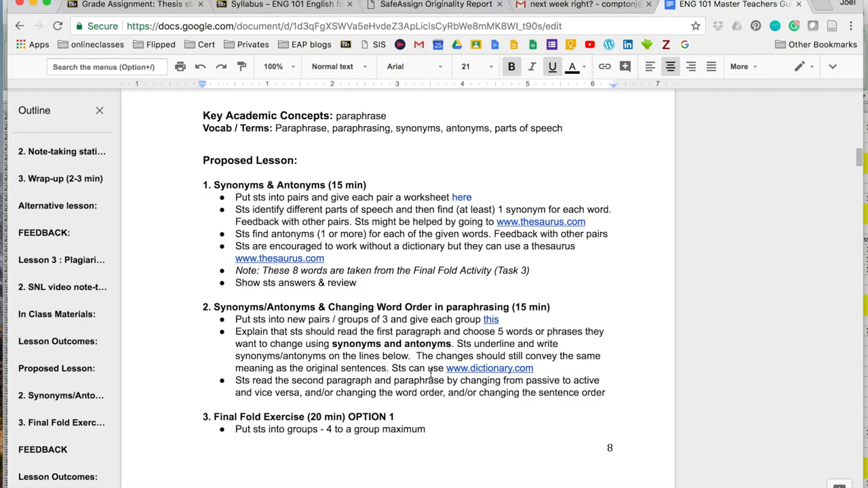
{"action": "scroll", "scroll_direction": "down", "scroll_amount": 3}
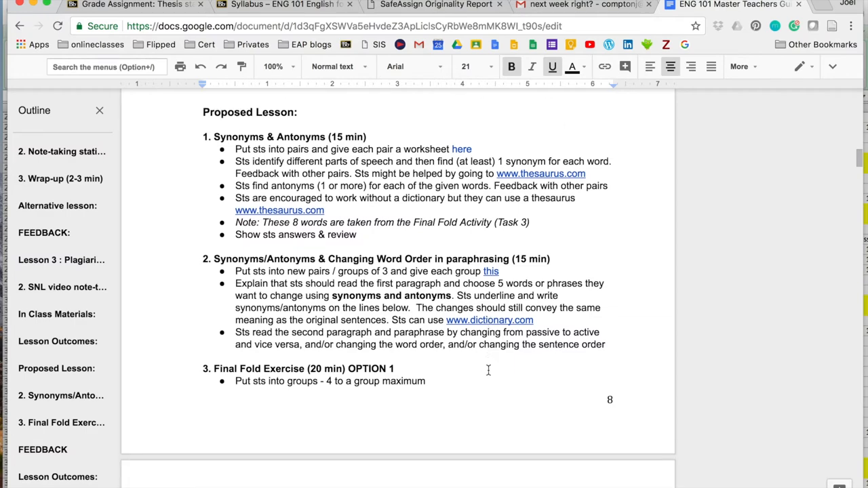
{"action": "scroll", "scroll_direction": "down", "scroll_amount": 3}
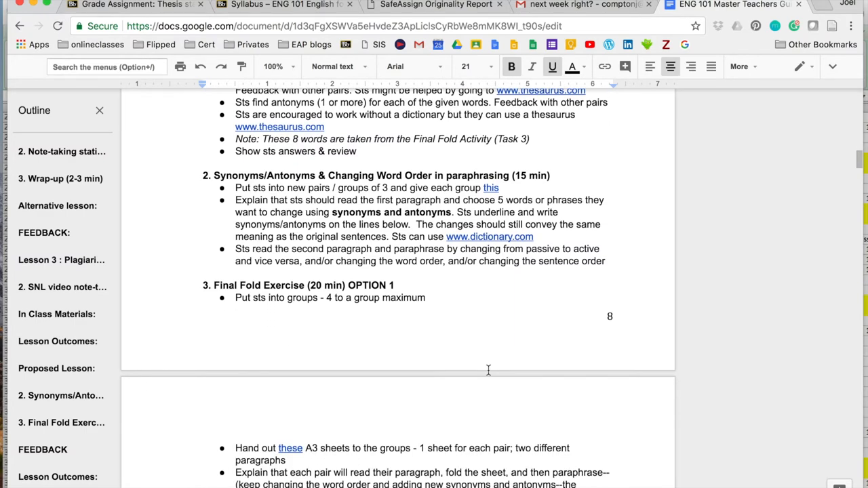
{"action": "scroll", "scroll_direction": "down", "scroll_amount": 3}
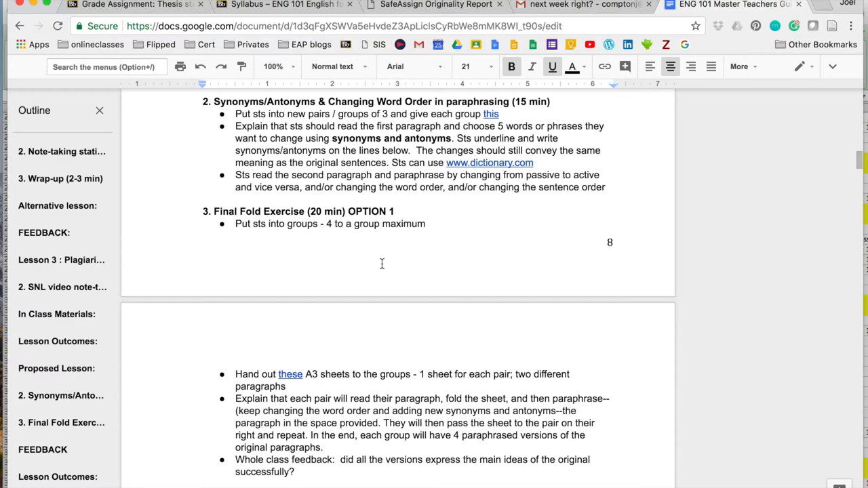
{"action": "scroll", "scroll_direction": "down", "scroll_amount": 3}
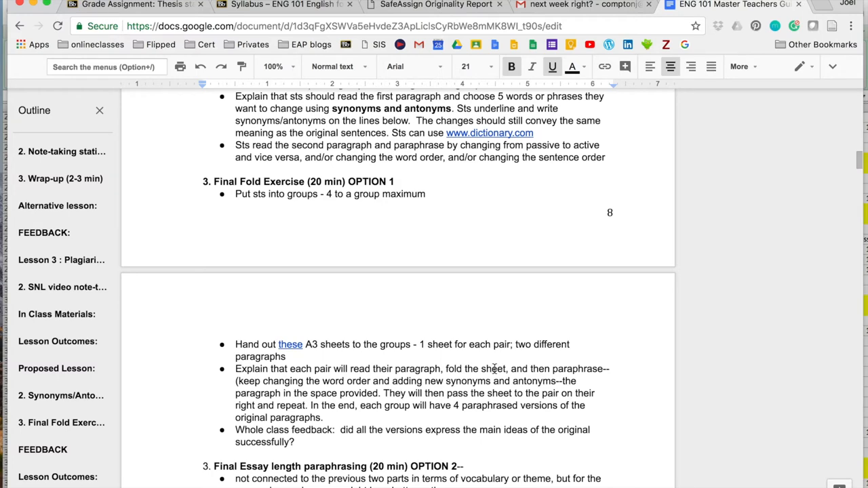
{"action": "scroll", "scroll_direction": "down", "scroll_amount": 3}
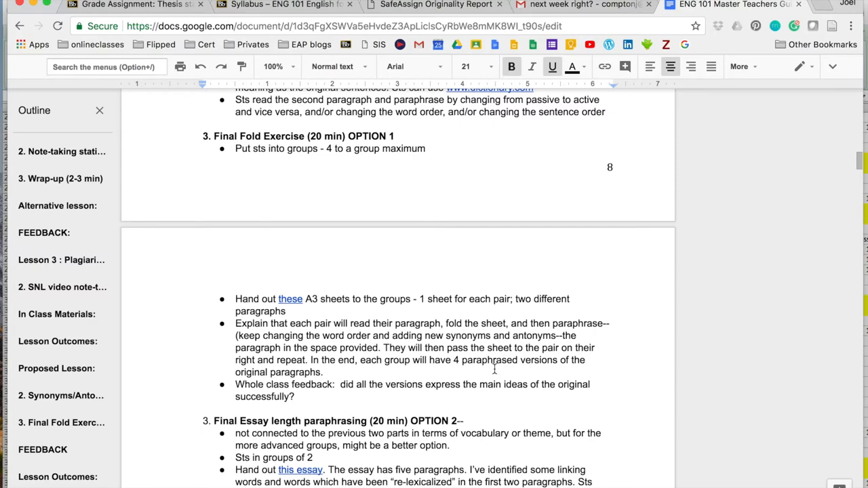
{"action": "scroll", "scroll_direction": "up", "scroll_amount": 3}
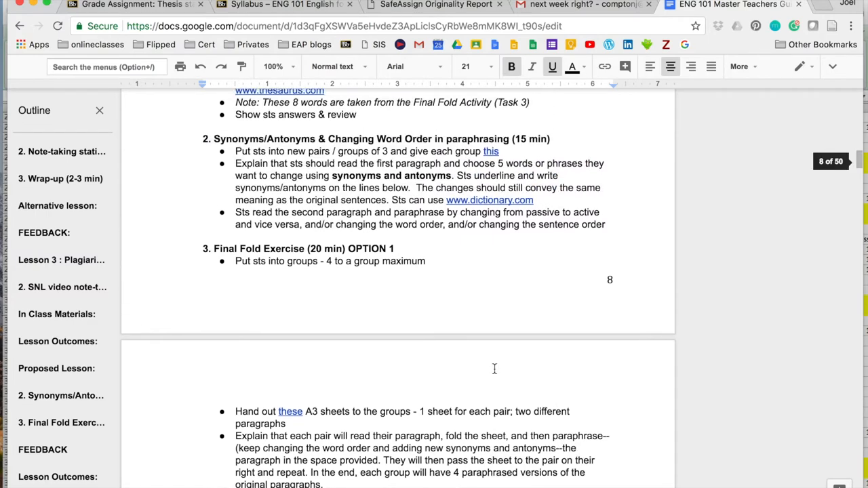
{"action": "scroll", "scroll_direction": "up", "scroll_amount": 3}
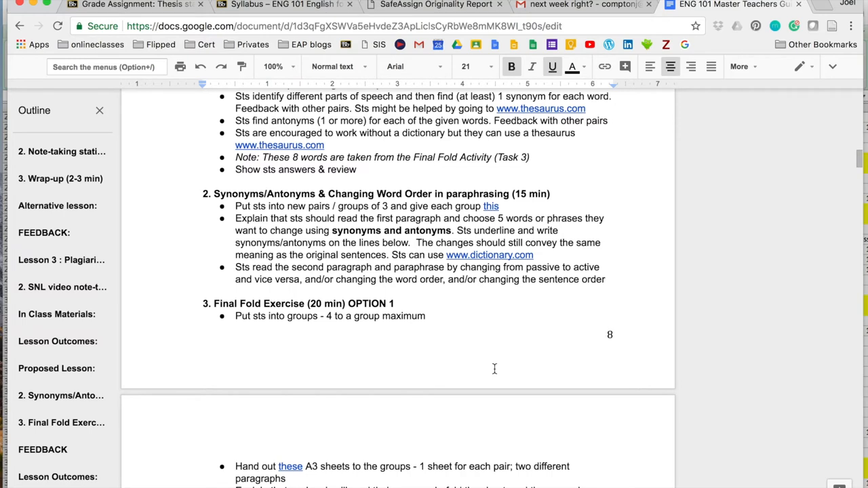
{"action": "scroll", "scroll_direction": "up", "scroll_amount": 3}
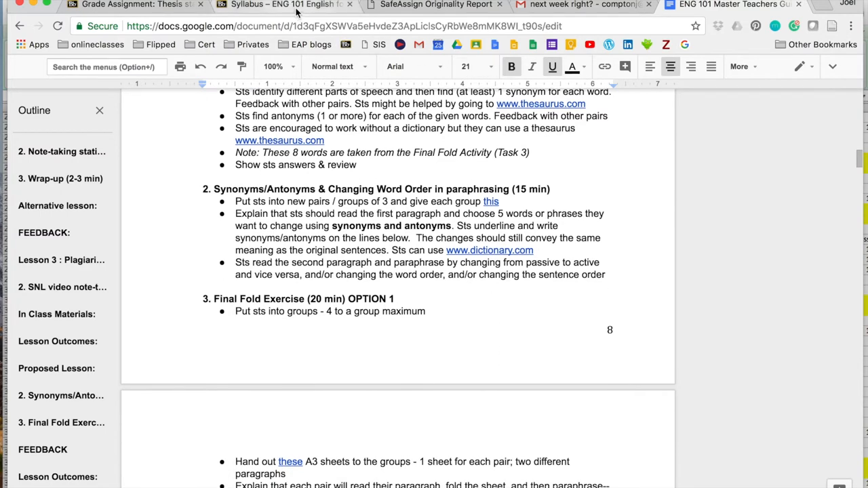
Show the ENG 101 Course Content page listing Unit 1, Unit 2 and Unit 3
{"action": "left_click", "coordinate": [284, 5]}
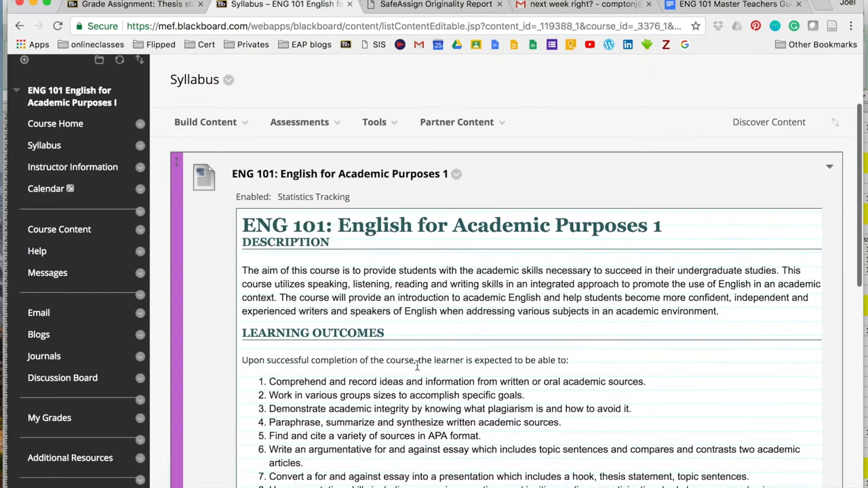
{"action": "scroll", "scroll_direction": "down", "scroll_amount": 3}
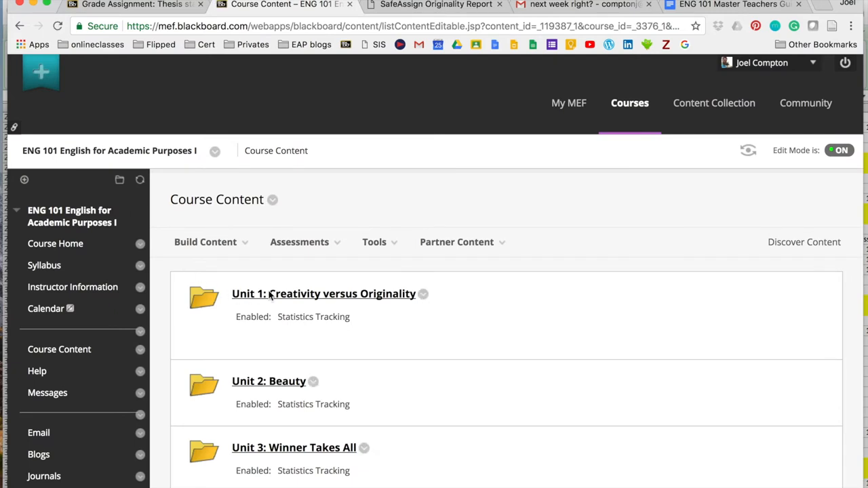
Show Lesson 5: Summarizing I inside Unit 1 with its pre-class quiz video and in-class summarizing video
{"action": "left_click", "coordinate": [322, 293]}
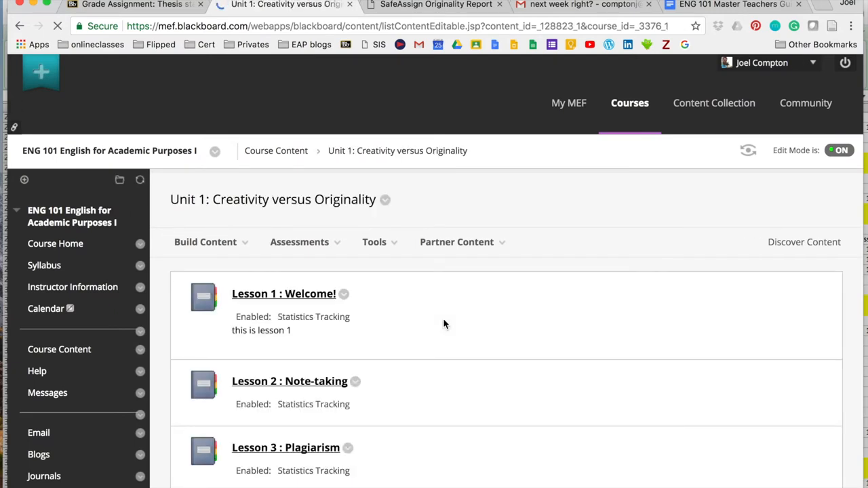
{"action": "scroll", "scroll_direction": "down", "scroll_amount": 3}
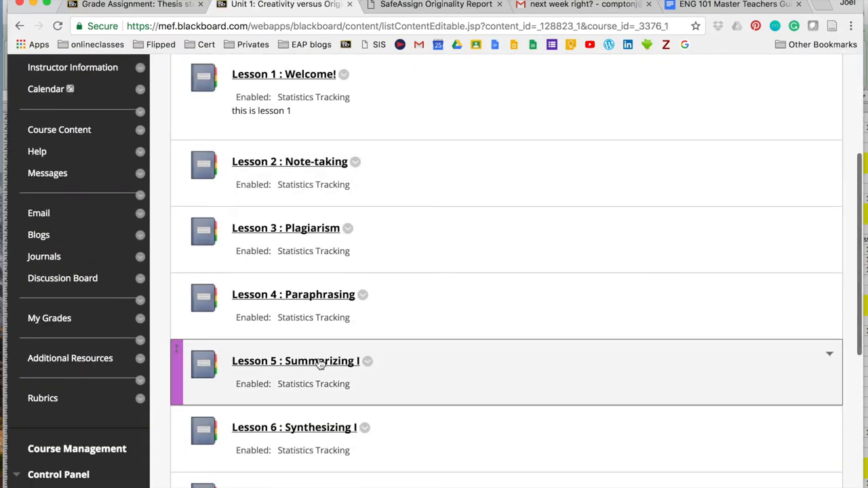
{"action": "left_click", "coordinate": [296, 361]}
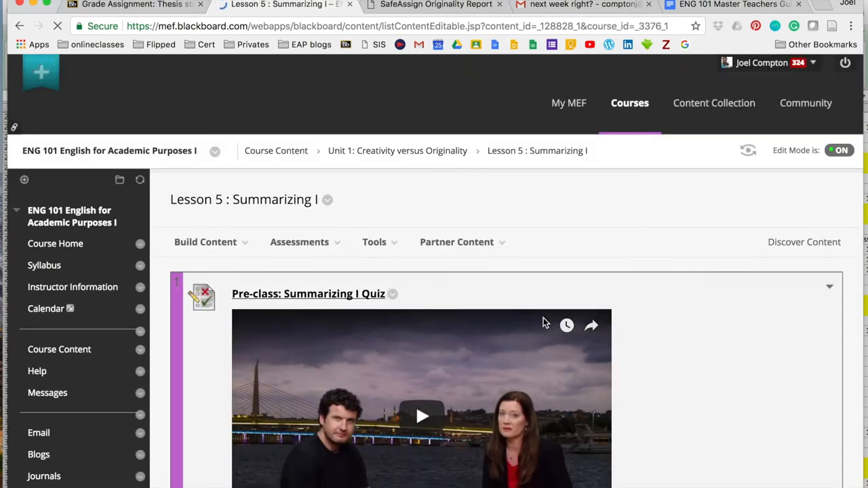
{"action": "scroll", "scroll_direction": "down", "scroll_amount": 3}
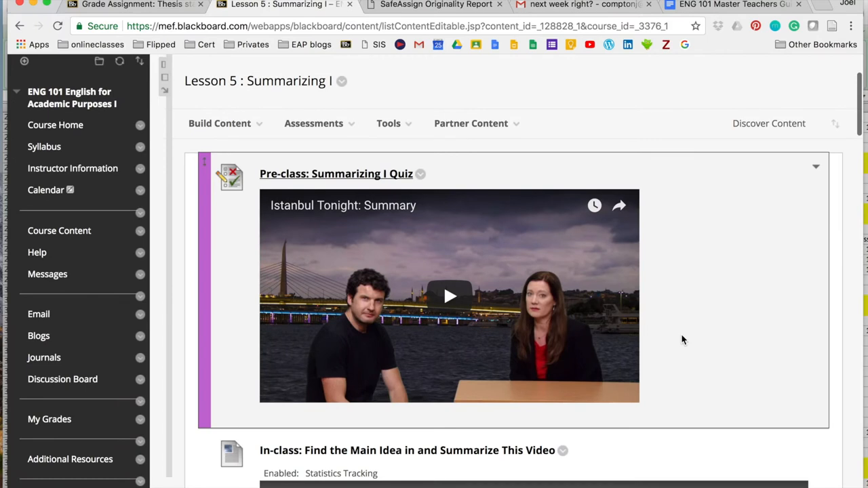
{"action": "scroll", "scroll_direction": "down", "scroll_amount": 3}
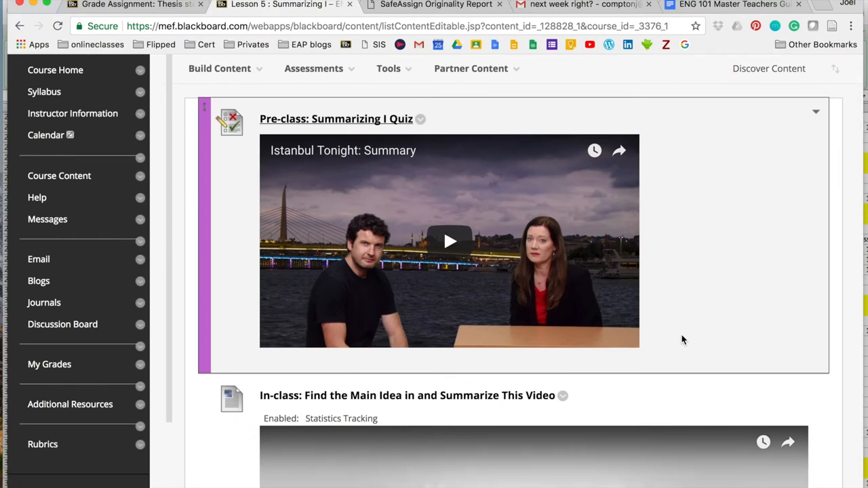
{"action": "scroll", "scroll_direction": "down", "scroll_amount": 3}
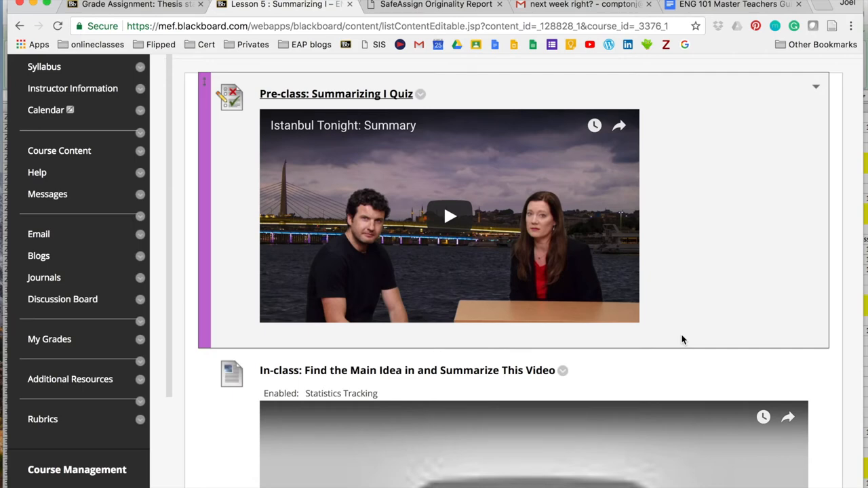
{"action": "scroll", "scroll_direction": "down", "scroll_amount": 3}
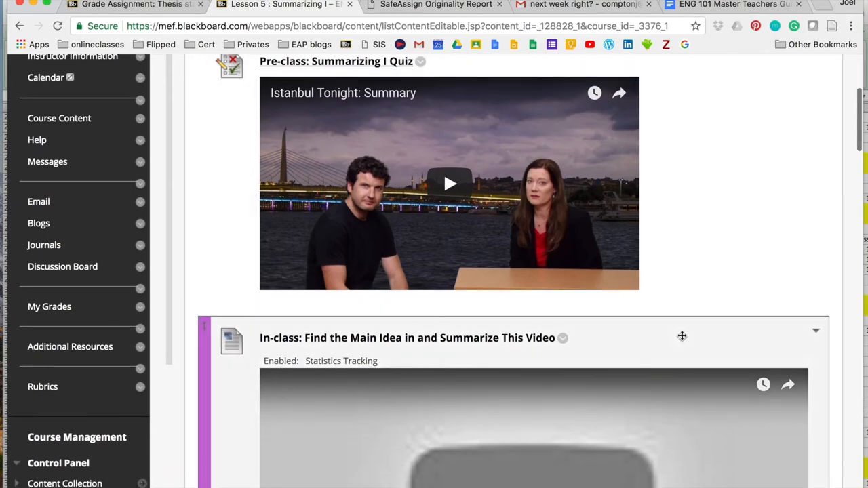
{"action": "scroll", "scroll_direction": "down", "scroll_amount": 3}
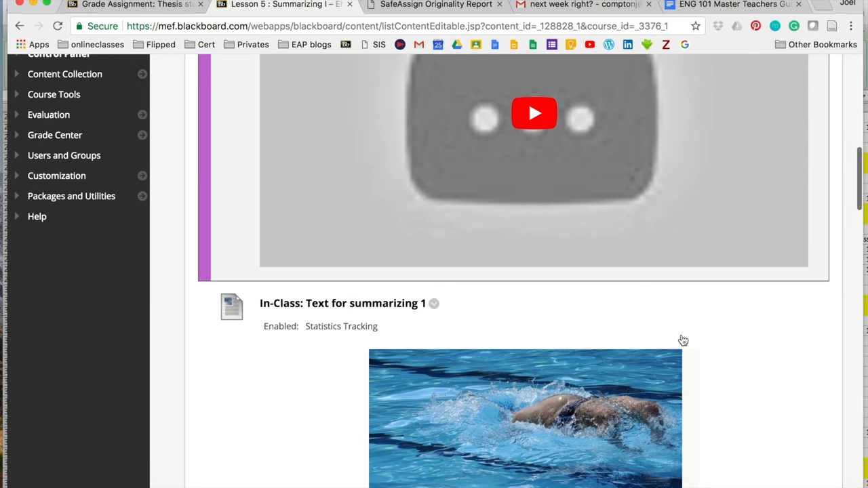
{"action": "scroll", "scroll_direction": "down", "scroll_amount": 3}
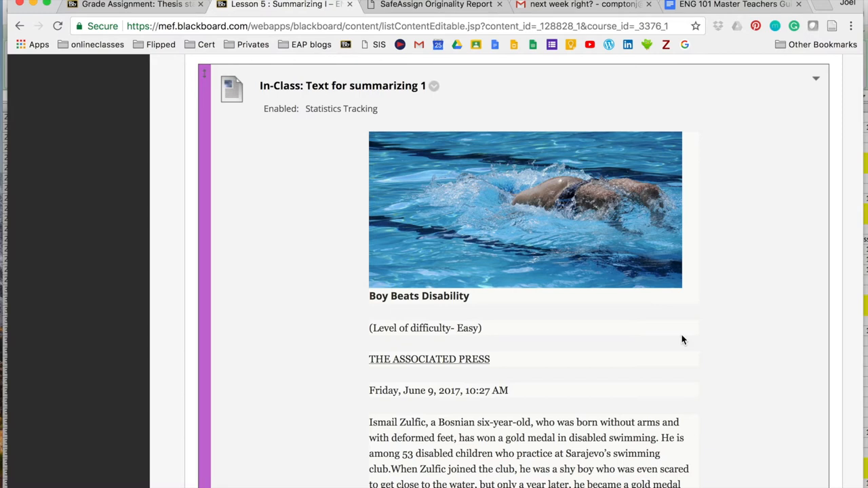
{"action": "scroll", "scroll_direction": "down", "scroll_amount": 3}
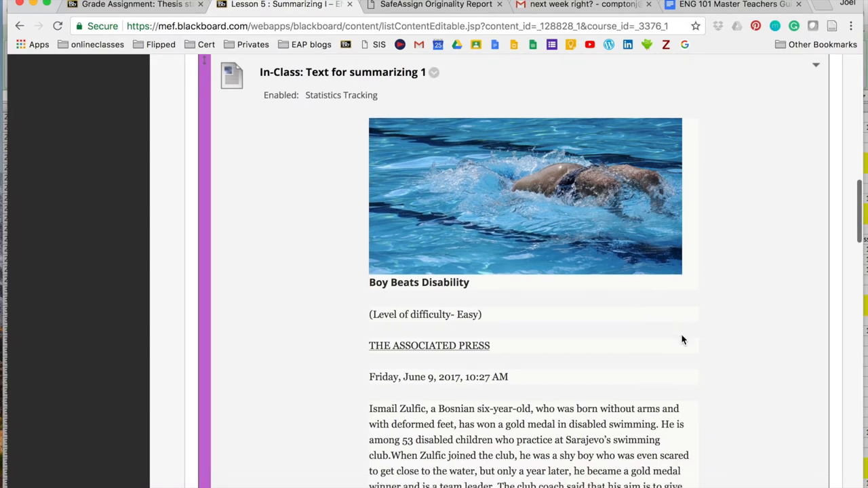
{"action": "scroll", "scroll_direction": "down", "scroll_amount": 3}
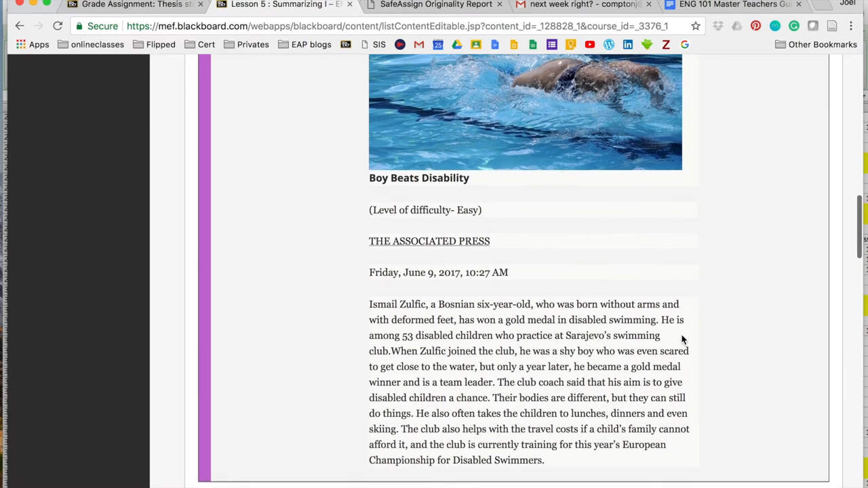
{"action": "scroll", "scroll_direction": "down", "scroll_amount": 3}
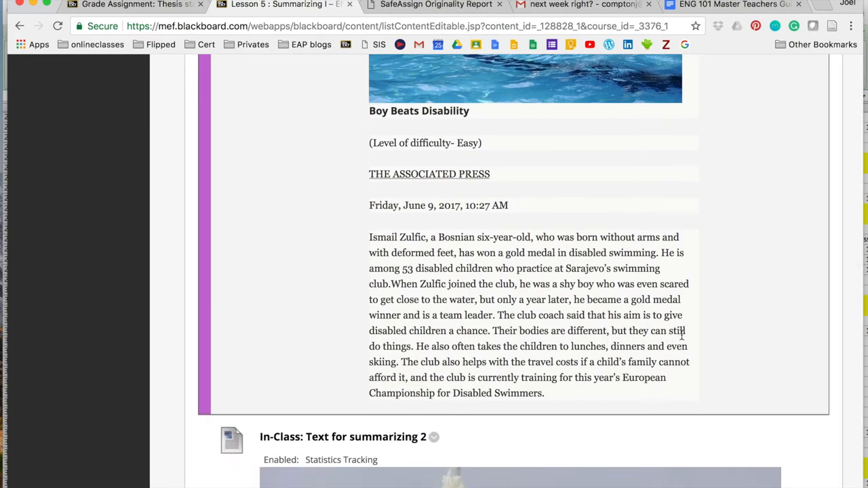
{"action": "scroll", "scroll_direction": "down", "scroll_amount": 3}
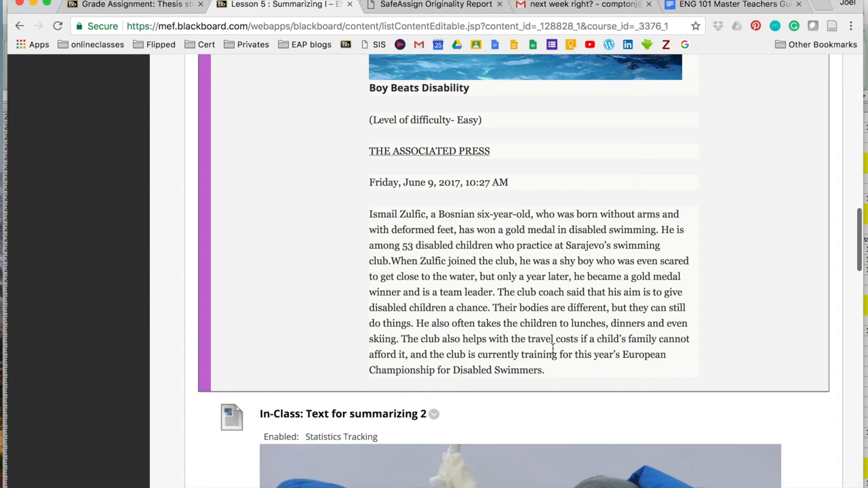
{"action": "scroll", "scroll_direction": "down", "scroll_amount": 3}
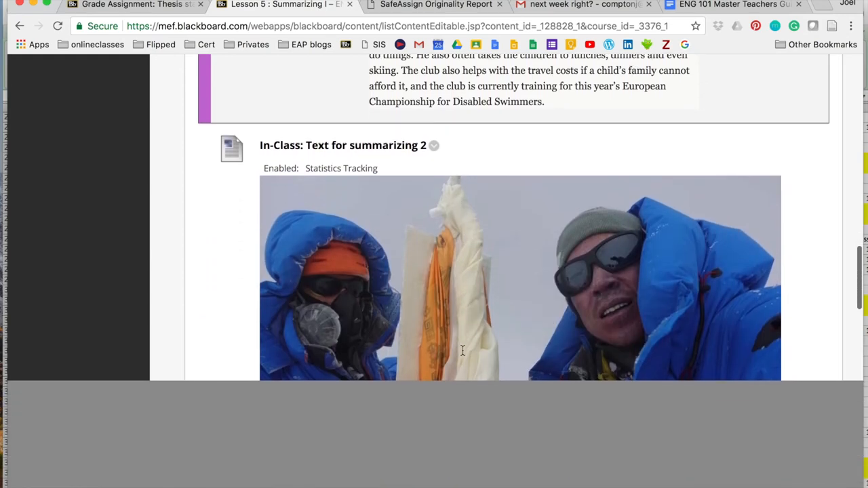
{"action": "scroll", "scroll_direction": "down", "scroll_amount": 3}
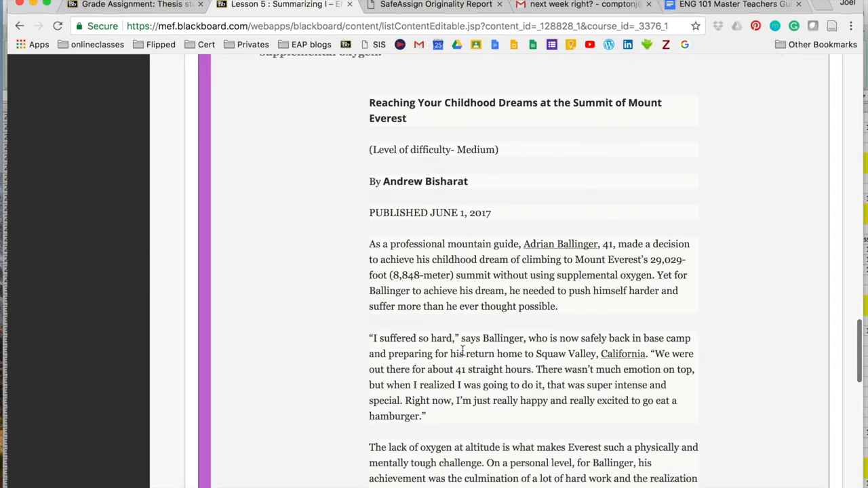
{"action": "scroll", "scroll_direction": "down", "scroll_amount": 3}
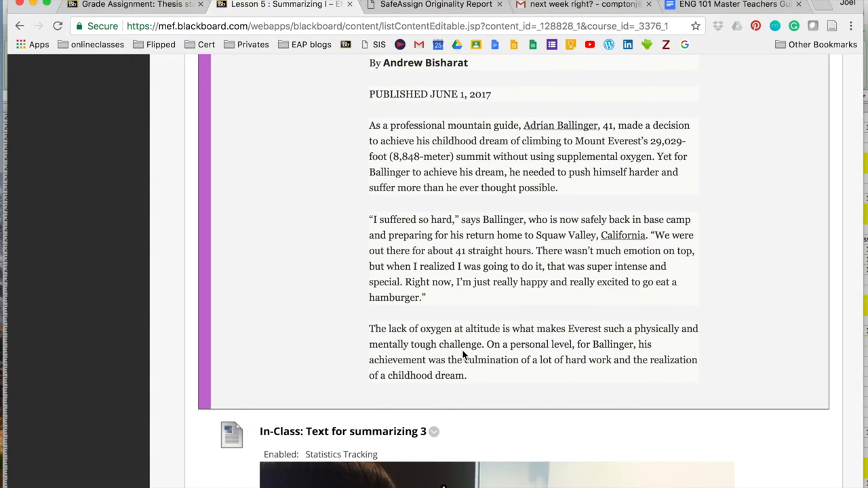
{"action": "scroll", "scroll_direction": "down", "scroll_amount": 3}
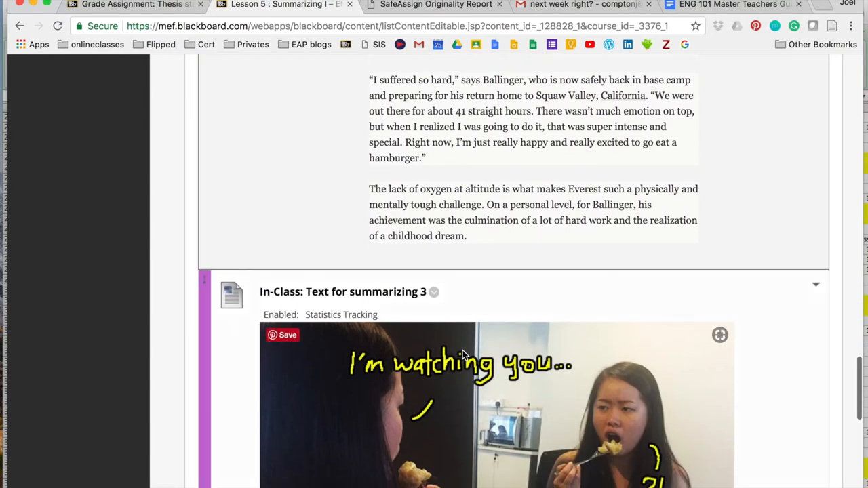
{"action": "scroll", "scroll_direction": "down", "scroll_amount": 3}
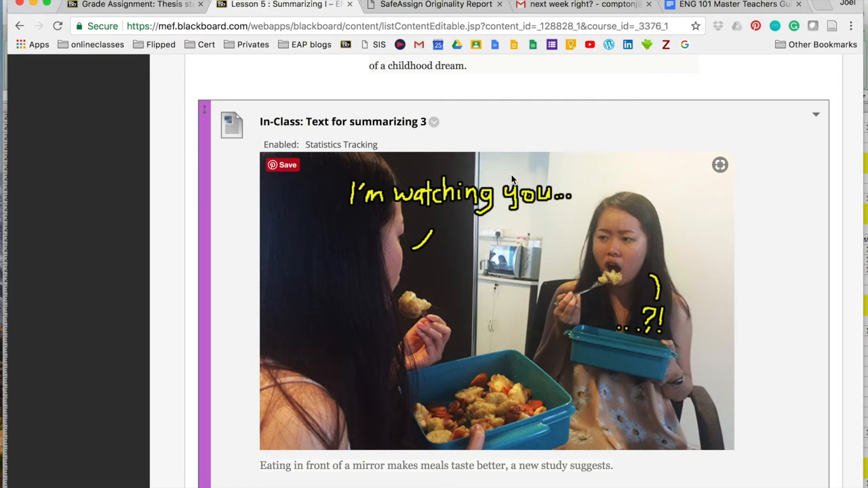
{"action": "mouse_move", "coordinate": [662, 39]}
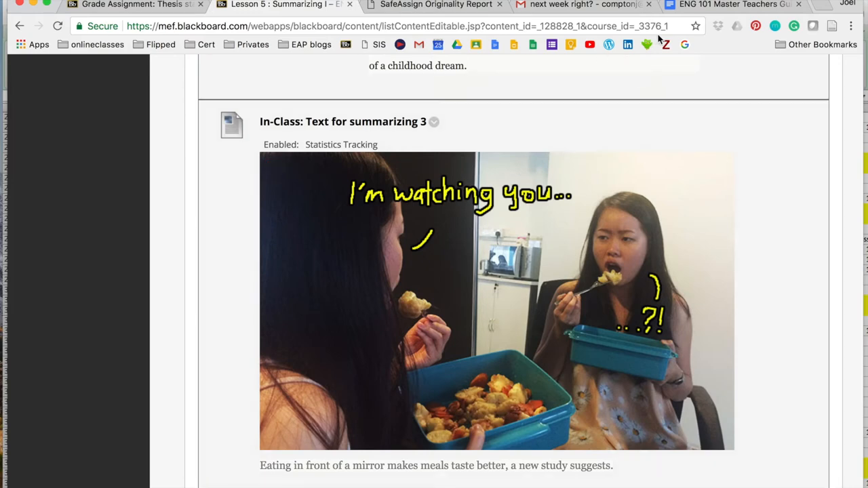
Show the guide's Lesson 5: Summarizing I plan with materials, outcomes, key concepts and the real-life summary exercise
{"action": "left_click", "coordinate": [732, 6]}
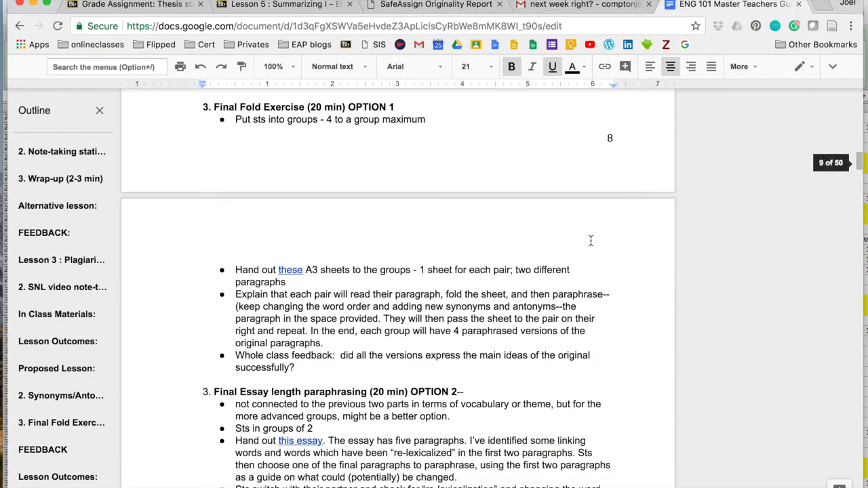
{"action": "scroll", "scroll_direction": "down", "scroll_amount": 3}
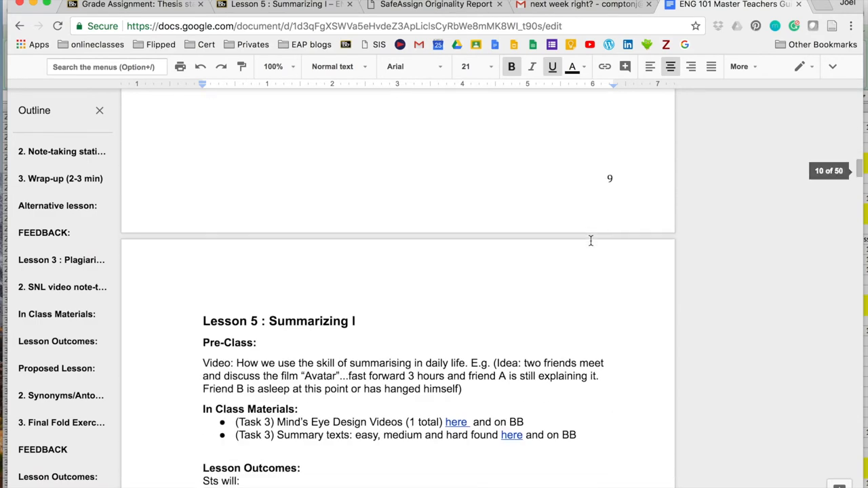
{"action": "scroll", "scroll_direction": "down", "scroll_amount": 3}
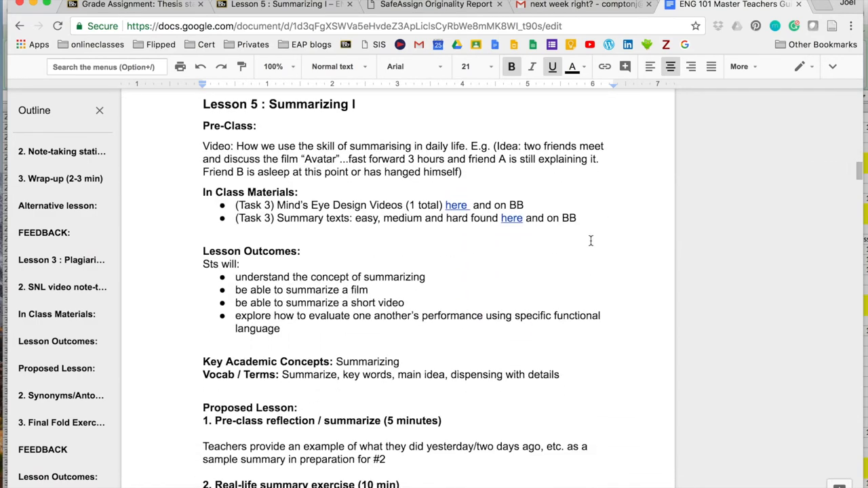
{"action": "scroll", "scroll_direction": "down", "scroll_amount": 3}
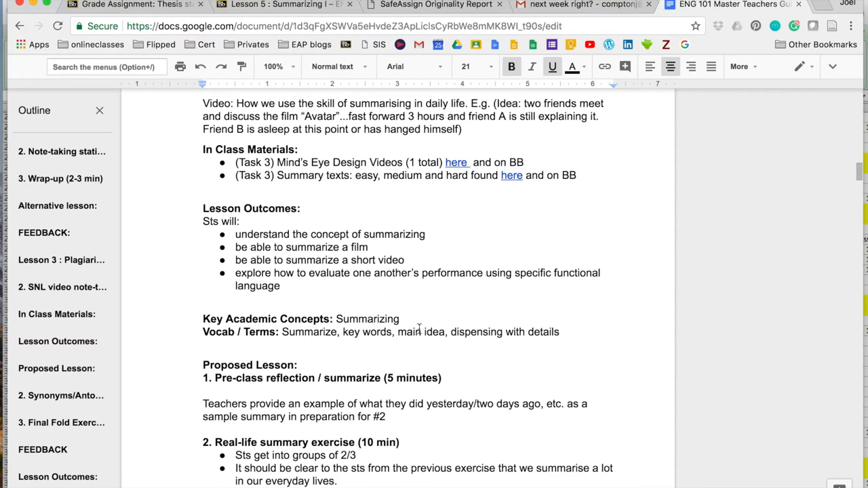
{"action": "scroll", "scroll_direction": "down", "scroll_amount": 3}
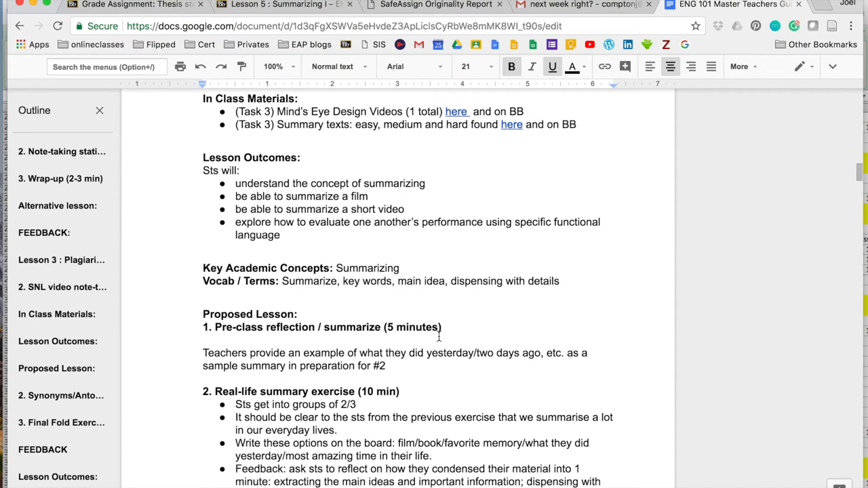
{"action": "mouse_move", "coordinate": [661, 333]}
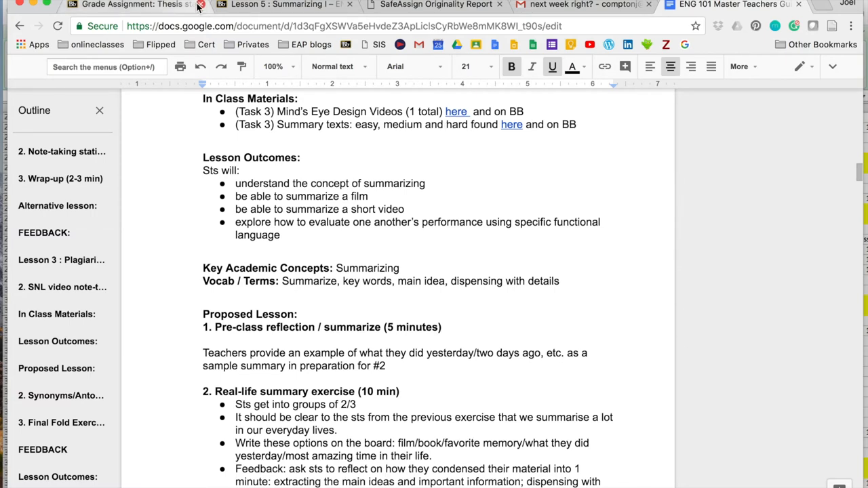
Return to the Blackboard course content and browse Unit 3: Winner Takes All's lessons 18–28
{"action": "left_click", "coordinate": [285, 5]}
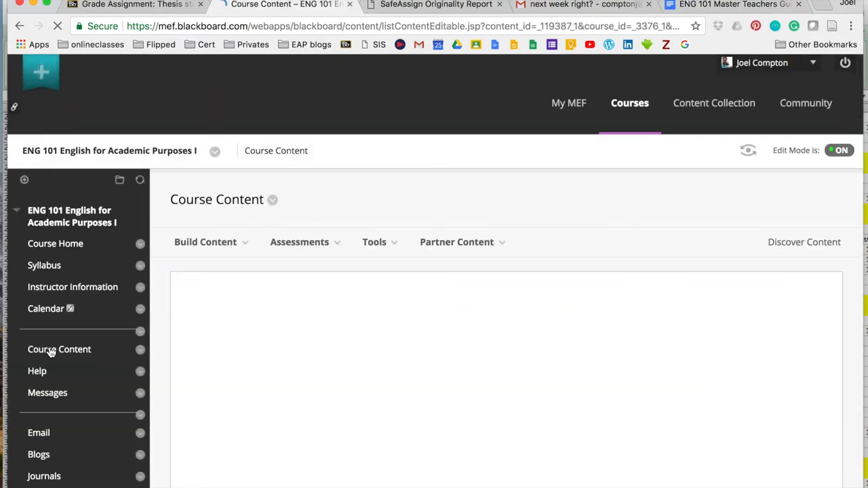
{"action": "left_click", "coordinate": [60, 350]}
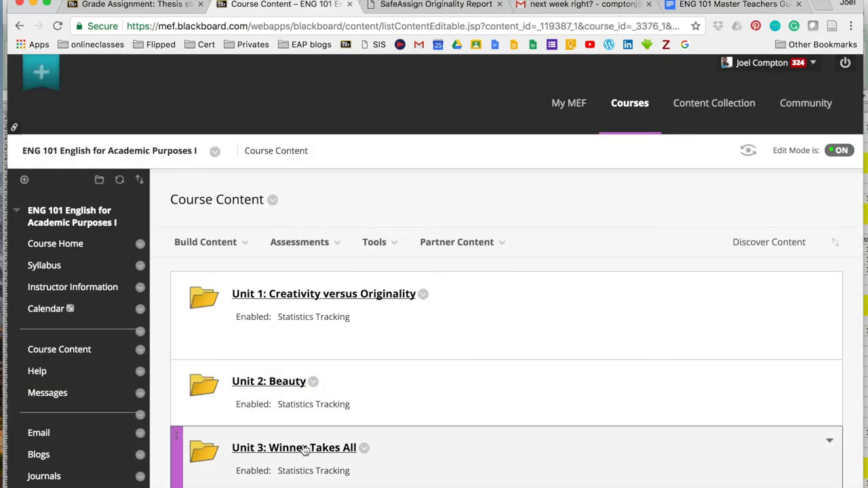
{"action": "left_click", "coordinate": [293, 448]}
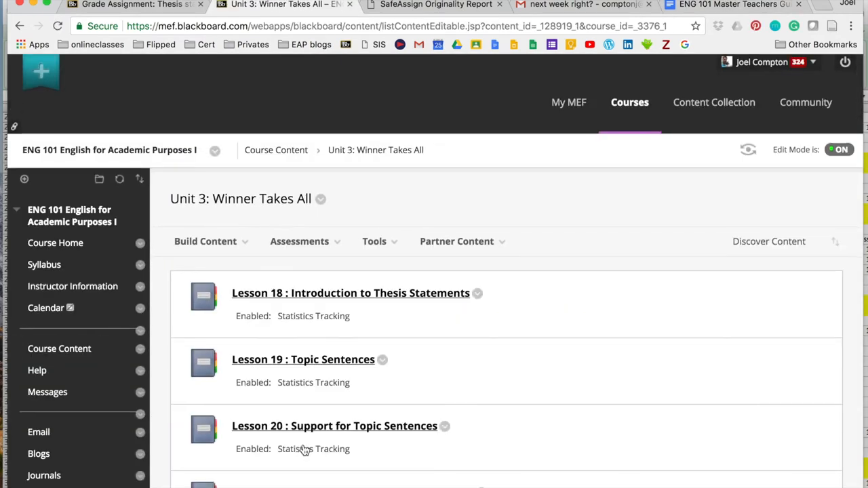
{"action": "scroll", "scroll_direction": "down", "scroll_amount": 3}
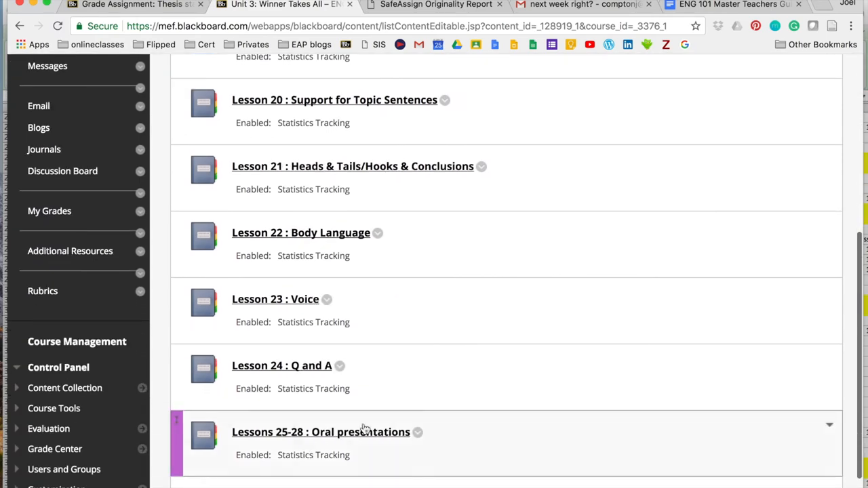
{"action": "scroll", "scroll_direction": "up", "scroll_amount": 3}
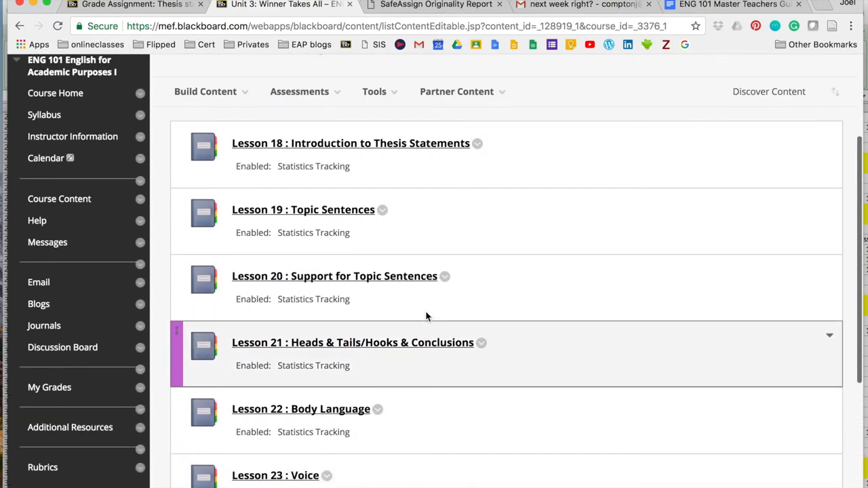
{"action": "scroll", "scroll_direction": "up", "scroll_amount": 3}
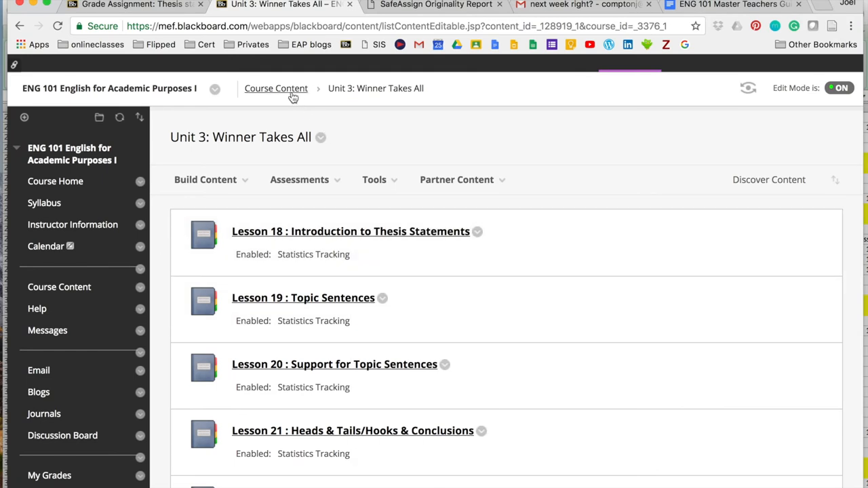
{"action": "mouse_move", "coordinate": [276, 88]}
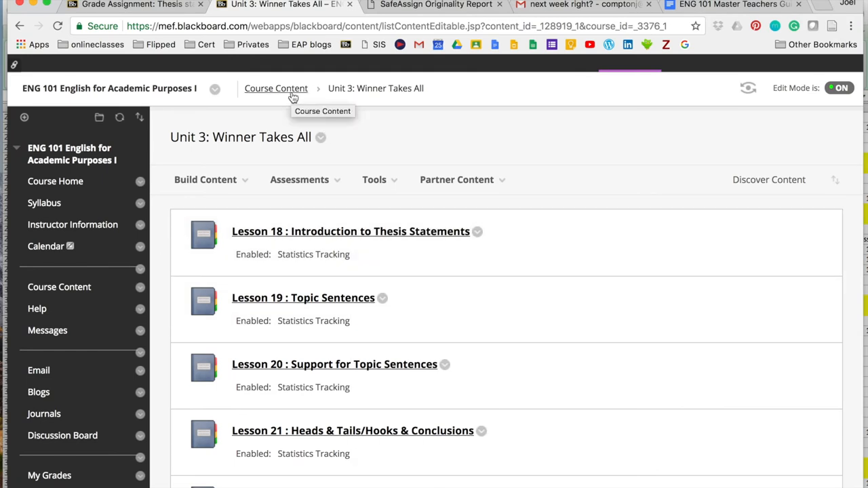
Go back to Course Content and browse Unit 2: Beauty's Lessons 11–17 and its For and Against Essay assignment
{"action": "left_click", "coordinate": [276, 88]}
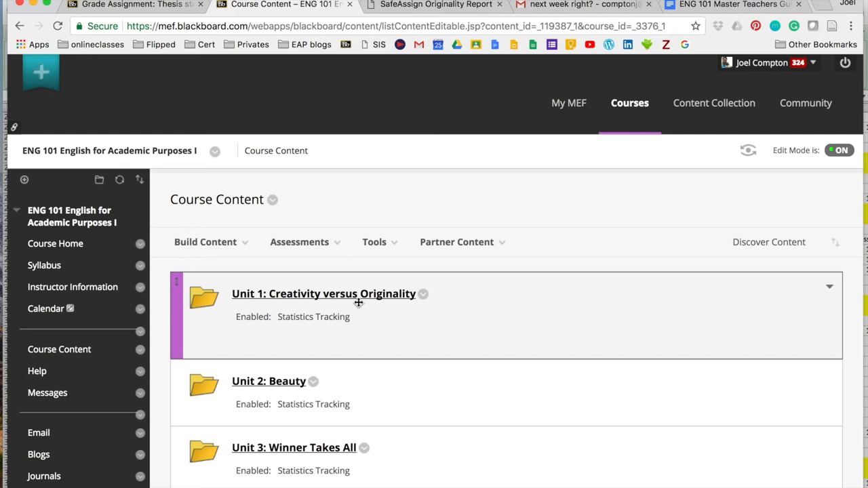
{"action": "mouse_move", "coordinate": [346, 295]}
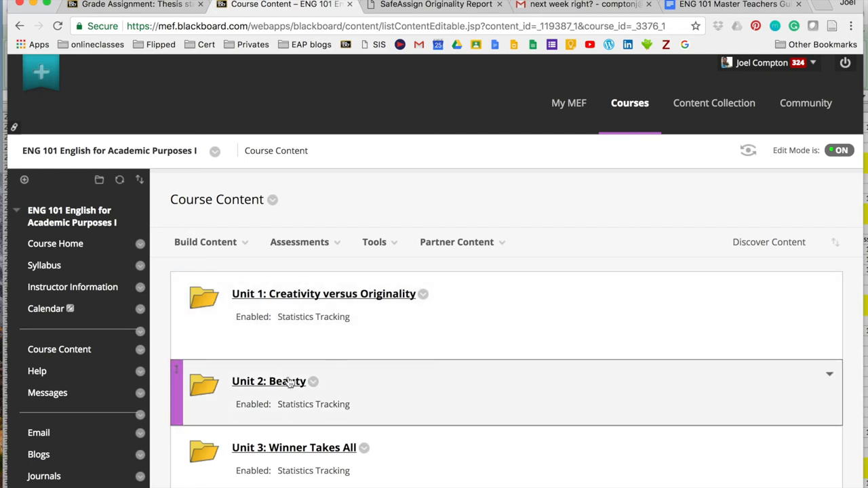
{"action": "left_click", "coordinate": [268, 381]}
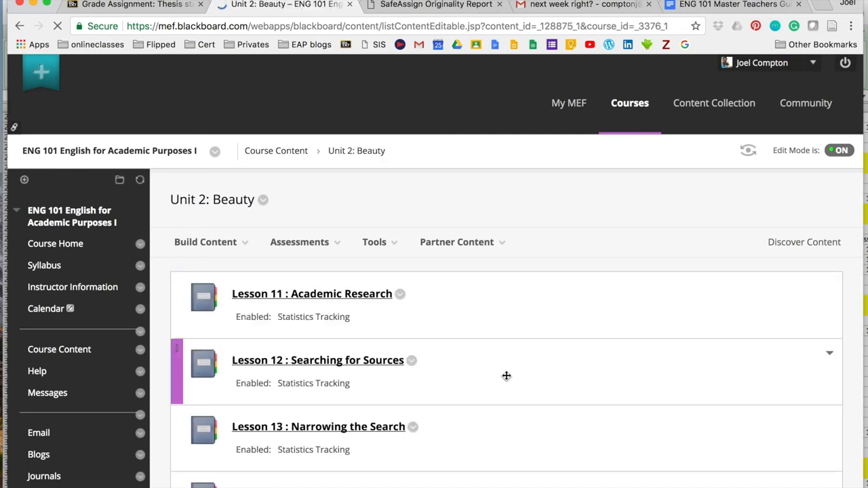
{"action": "scroll", "scroll_direction": "down", "scroll_amount": 3}
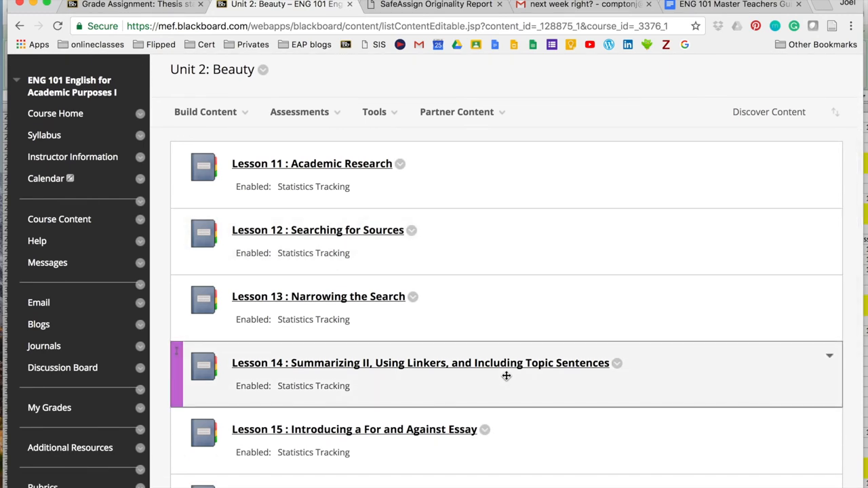
{"action": "scroll", "scroll_direction": "down", "scroll_amount": 3}
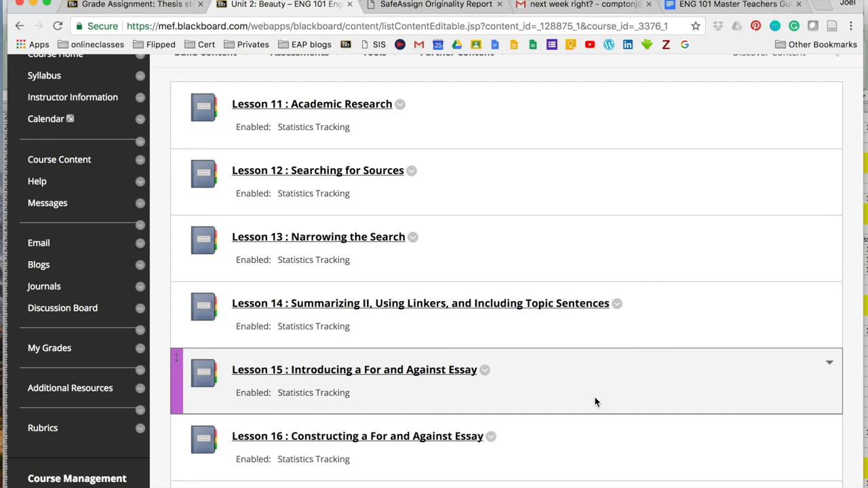
{"action": "mouse_move", "coordinate": [515, 412]}
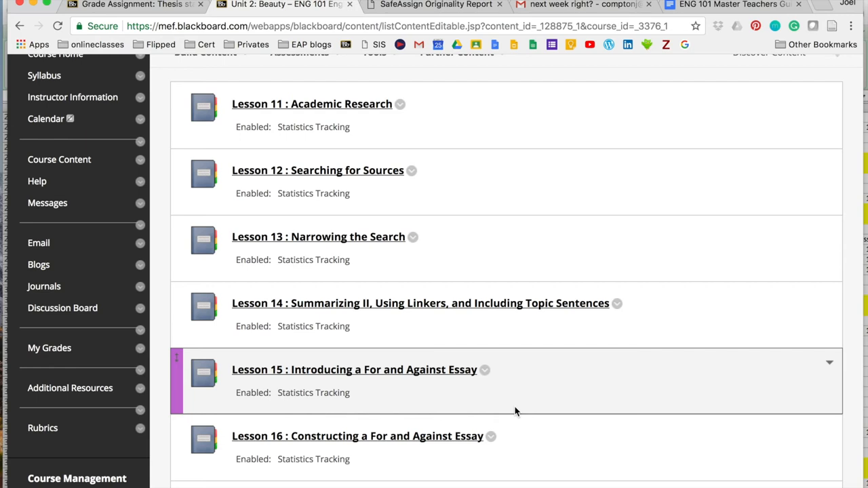
{"action": "scroll", "scroll_direction": "down", "scroll_amount": 3}
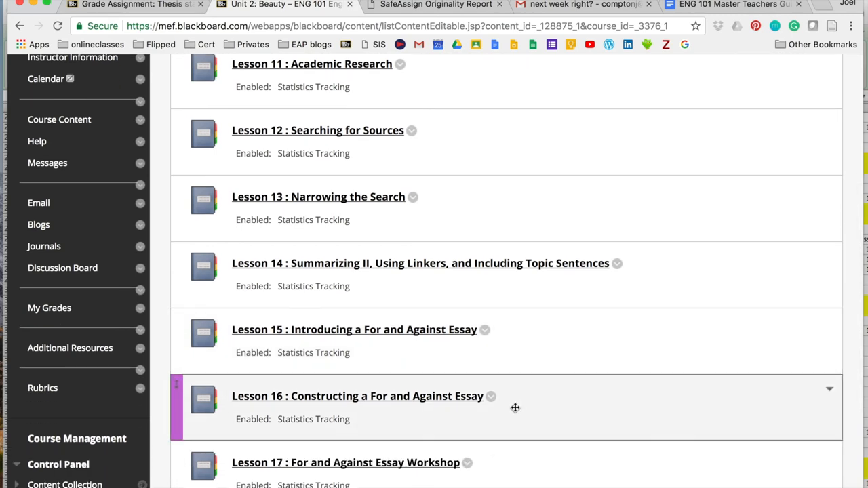
{"action": "scroll", "scroll_direction": "down", "scroll_amount": 3}
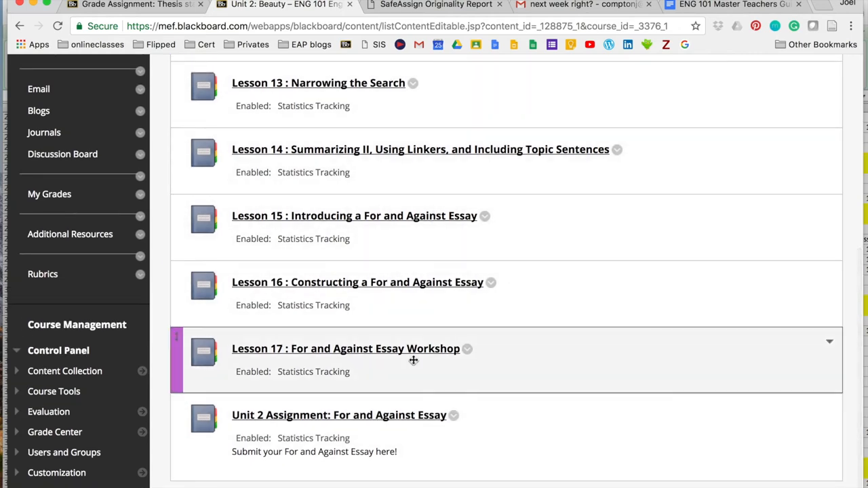
{"action": "mouse_move", "coordinate": [423, 426]}
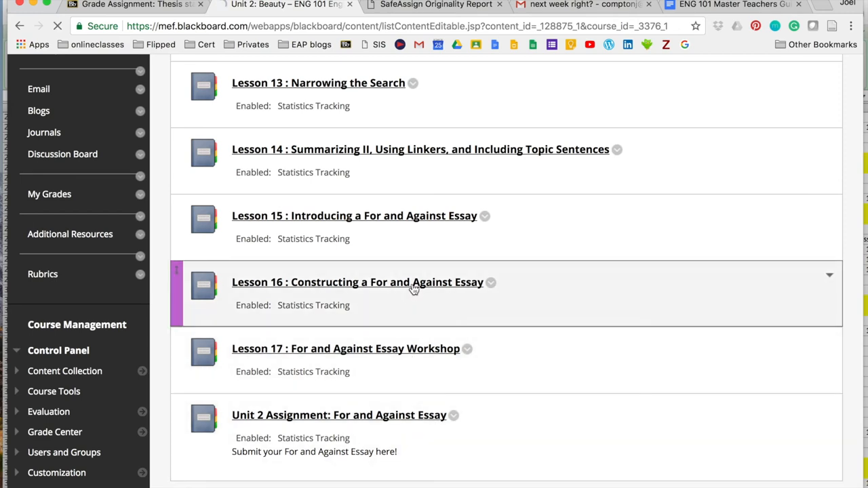
Review Lesson 16: Constructing a For and Against Essay, reading down its outline template
{"action": "left_click", "coordinate": [358, 282]}
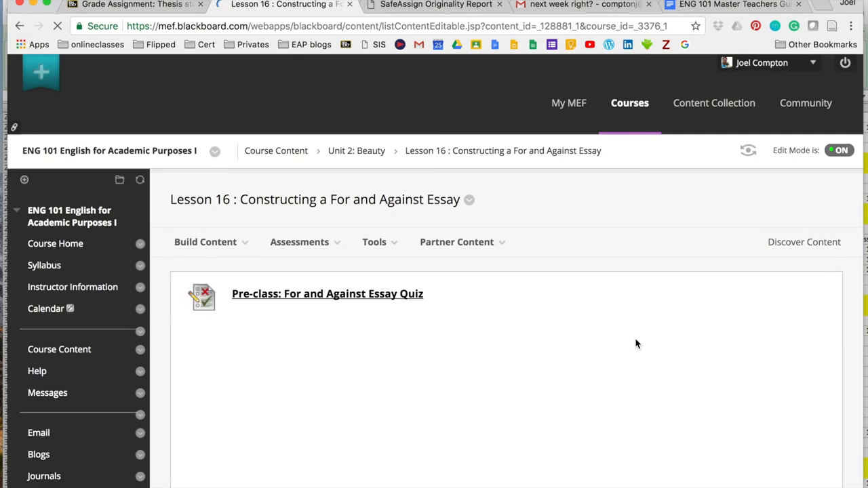
{"action": "scroll", "scroll_direction": "down", "scroll_amount": 3}
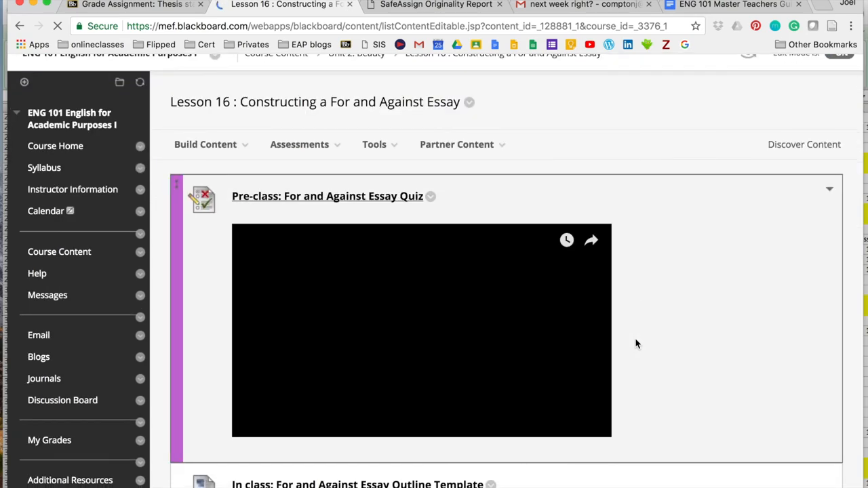
{"action": "scroll", "scroll_direction": "down", "scroll_amount": 3}
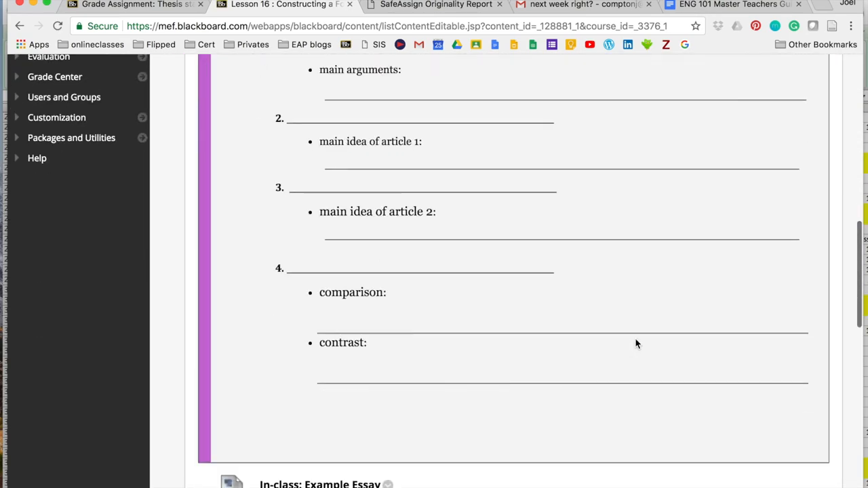
{"action": "scroll", "scroll_direction": "down", "scroll_amount": 3}
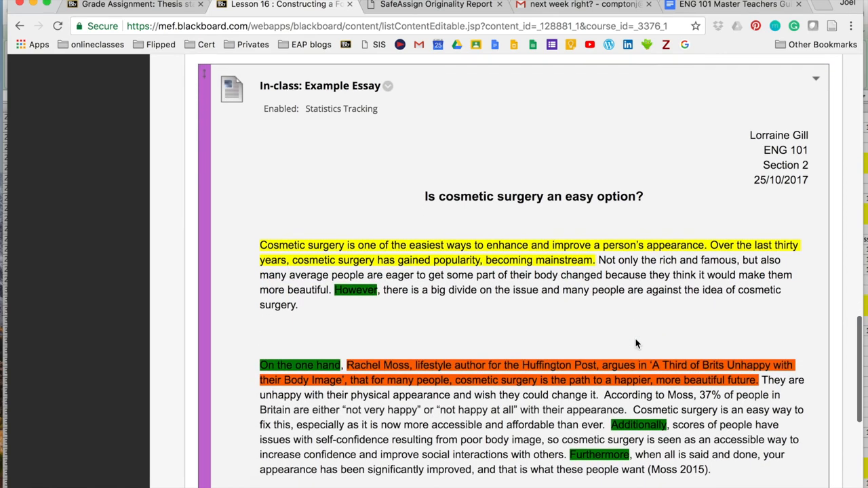
{"action": "scroll", "scroll_direction": "down", "scroll_amount": 3}
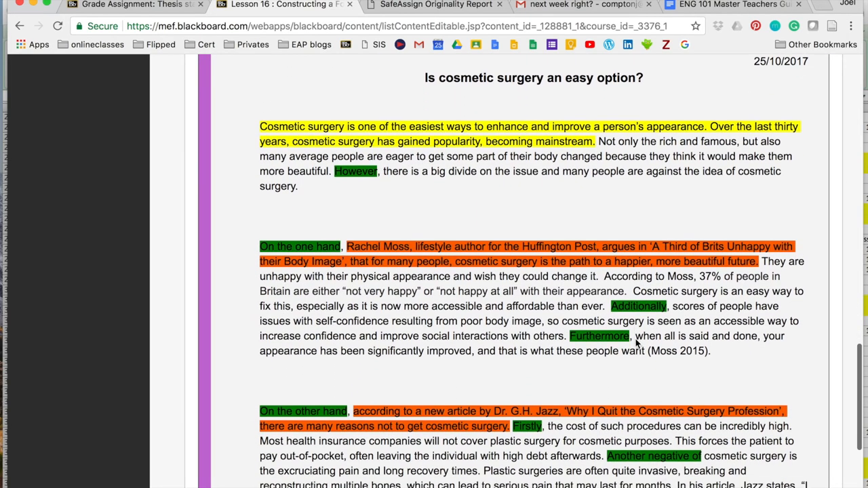
{"action": "scroll", "scroll_direction": "down", "scroll_amount": 3}
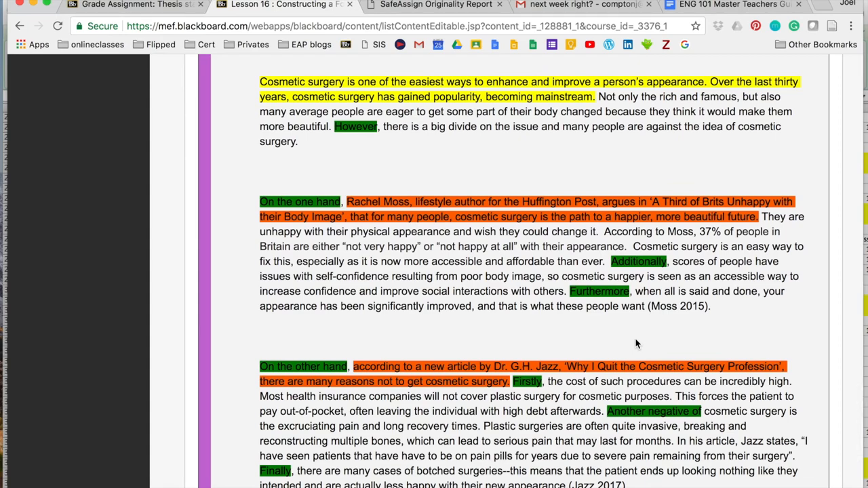
Read the example cosmetic surgery essay and compare it back against the outline template
{"action": "scroll", "scroll_direction": "down", "scroll_amount": 3}
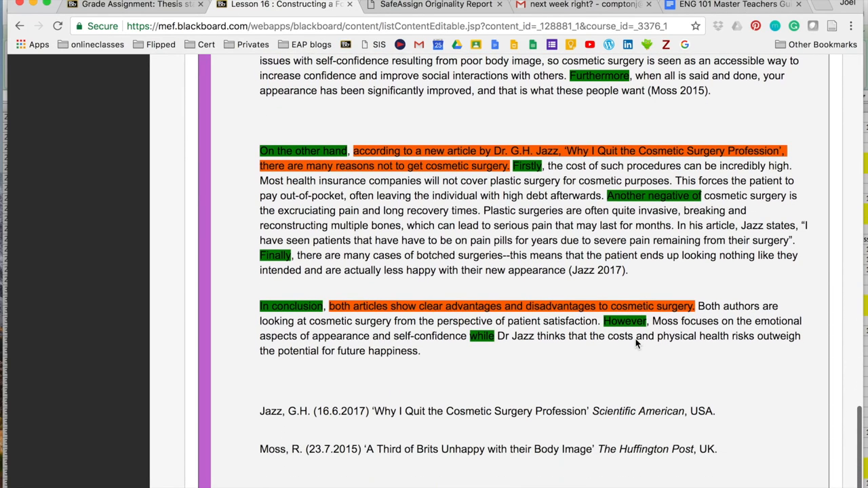
{"action": "scroll", "scroll_direction": "up", "scroll_amount": 3}
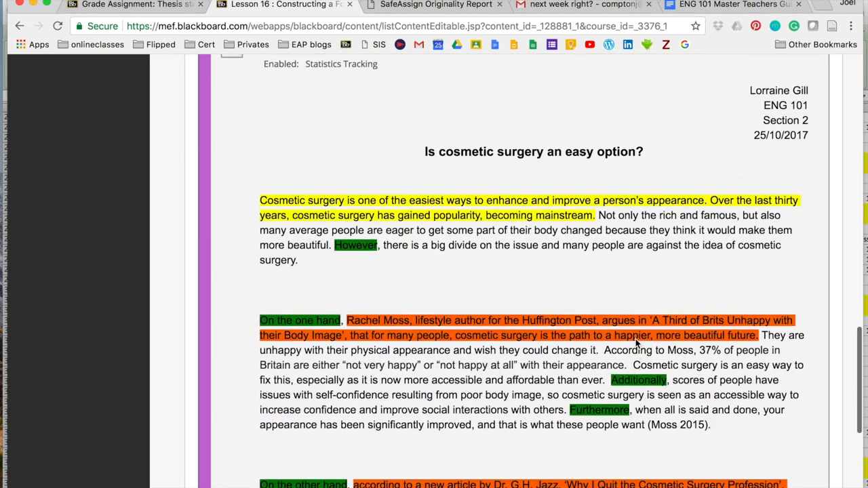
{"action": "scroll", "scroll_direction": "up", "scroll_amount": 3}
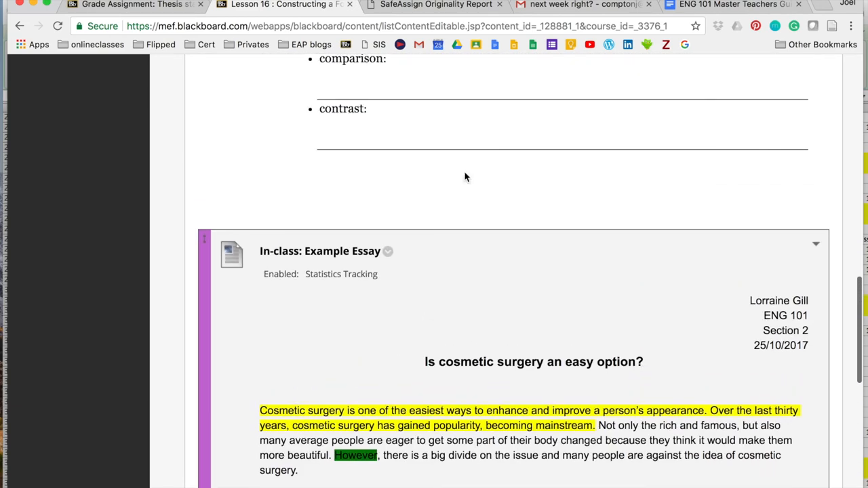
{"action": "scroll", "scroll_direction": "down", "scroll_amount": 3}
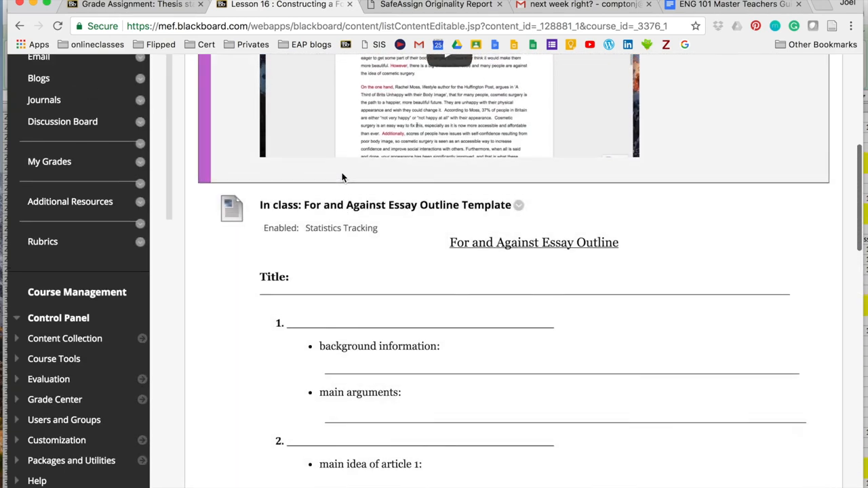
{"action": "scroll", "scroll_direction": "up", "scroll_amount": 3}
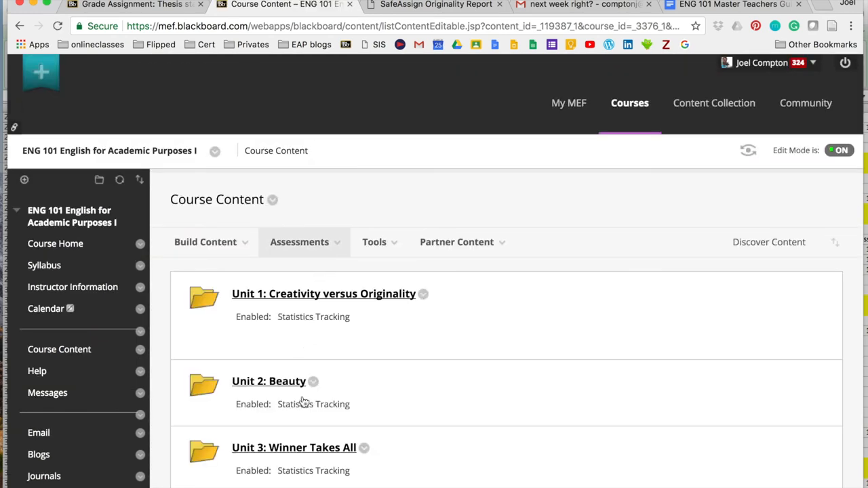
Browse Unit 3: Winner Takes All again, from Lessons 18–24 through Lessons 25–28 and the Question Panel
{"action": "left_click", "coordinate": [292, 447]}
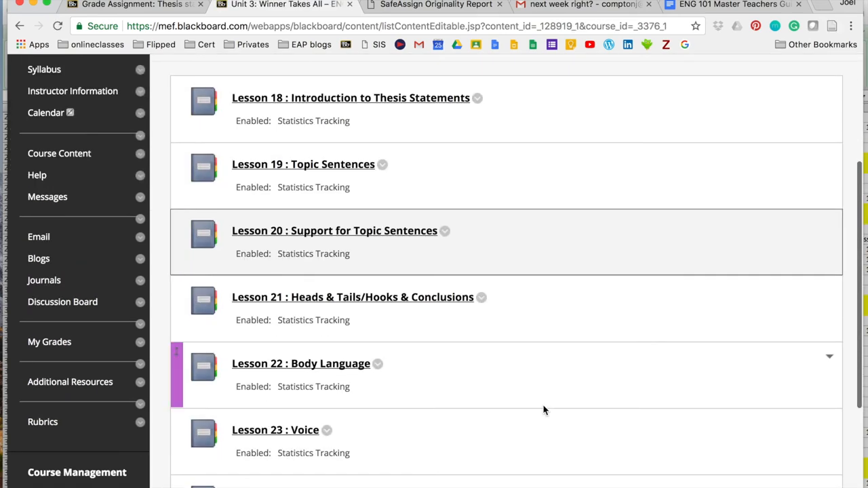
{"action": "scroll", "scroll_direction": "down", "scroll_amount": 3}
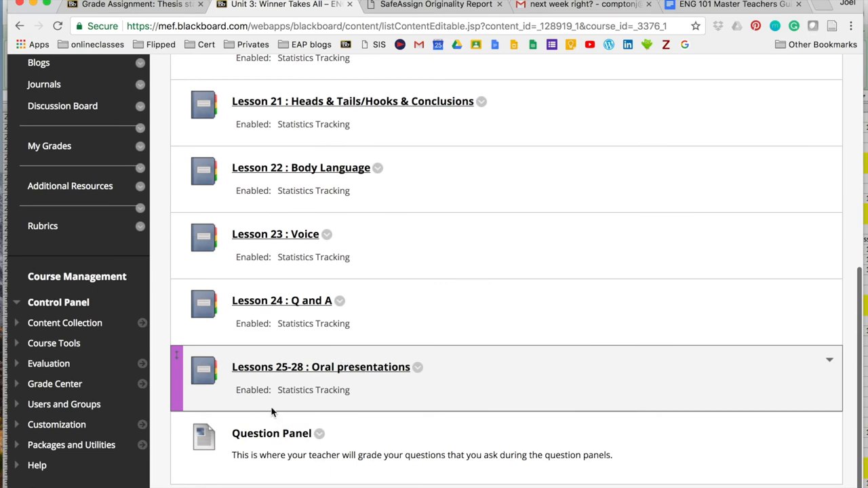
{"action": "scroll", "scroll_direction": "up", "scroll_amount": 3}
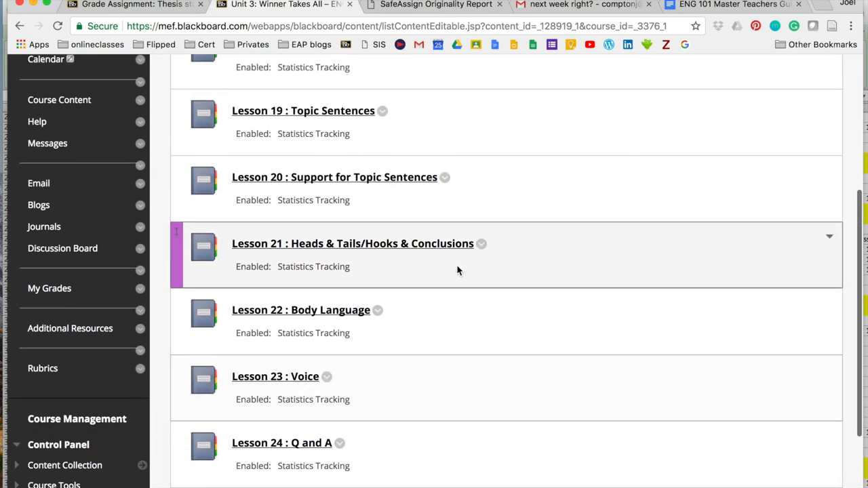
{"action": "scroll", "scroll_direction": "up", "scroll_amount": 3}
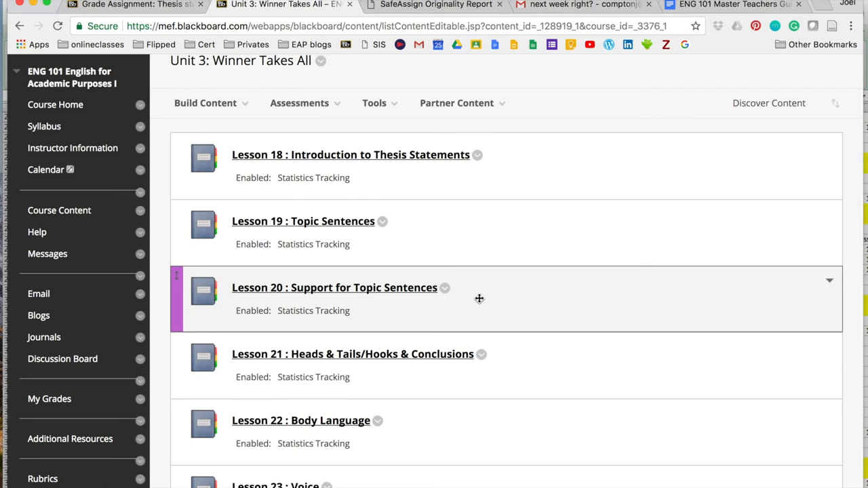
{"action": "mouse_move", "coordinate": [486, 287]}
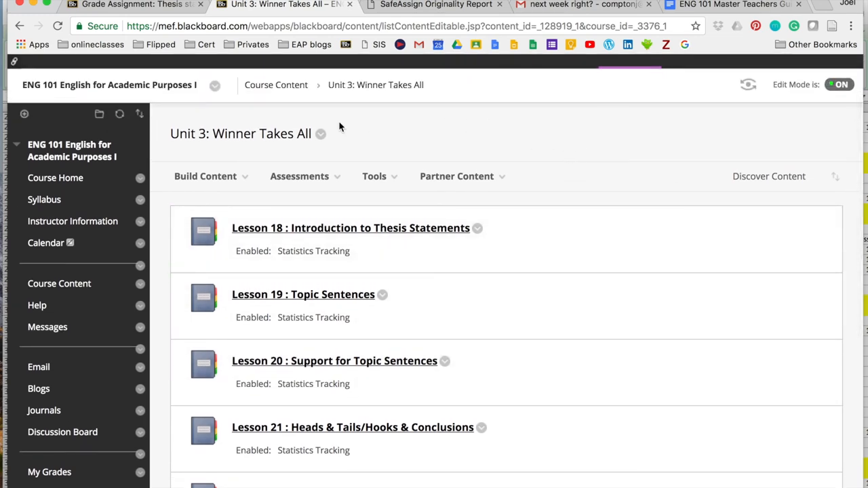
{"action": "mouse_move", "coordinate": [386, 149]}
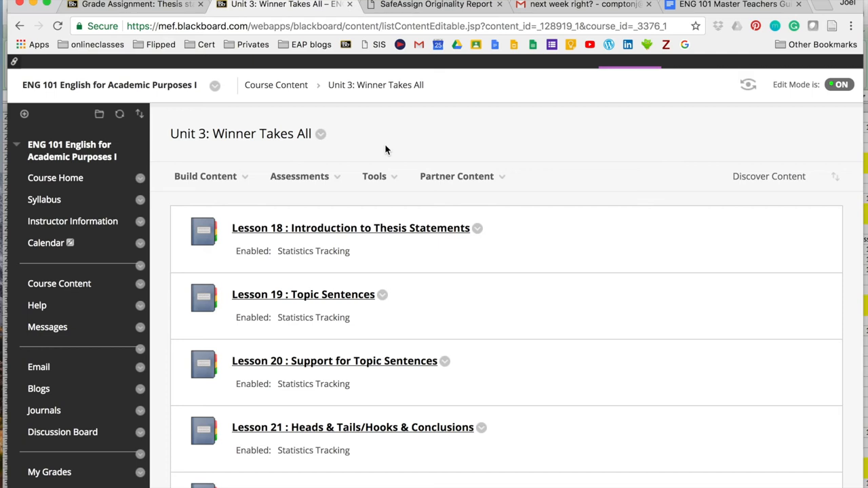
{"action": "mouse_move", "coordinate": [396, 101]}
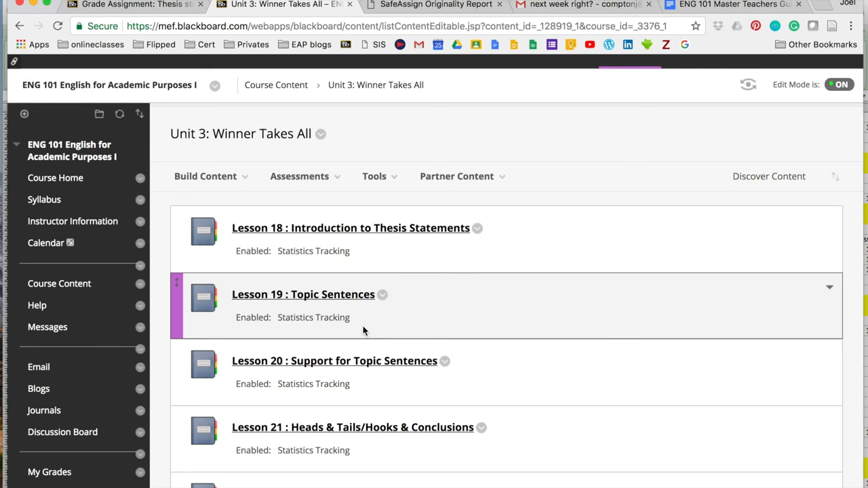
{"action": "mouse_move", "coordinate": [336, 316]}
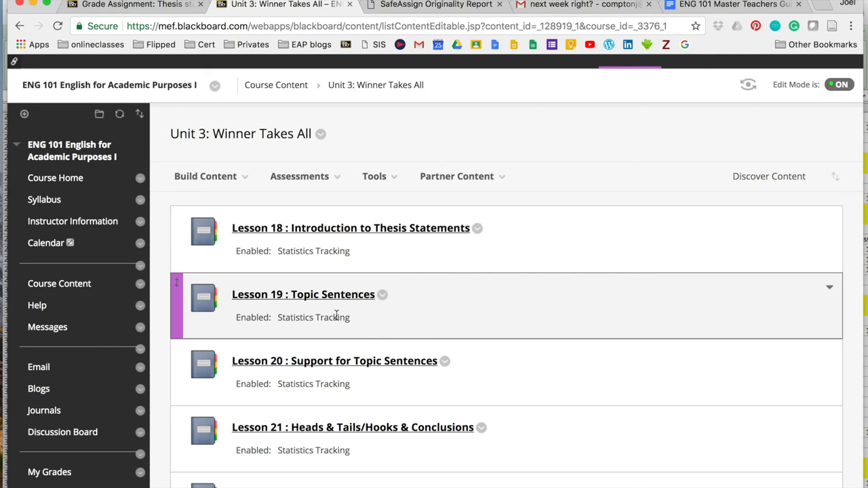
{"action": "mouse_move", "coordinate": [488, 320]}
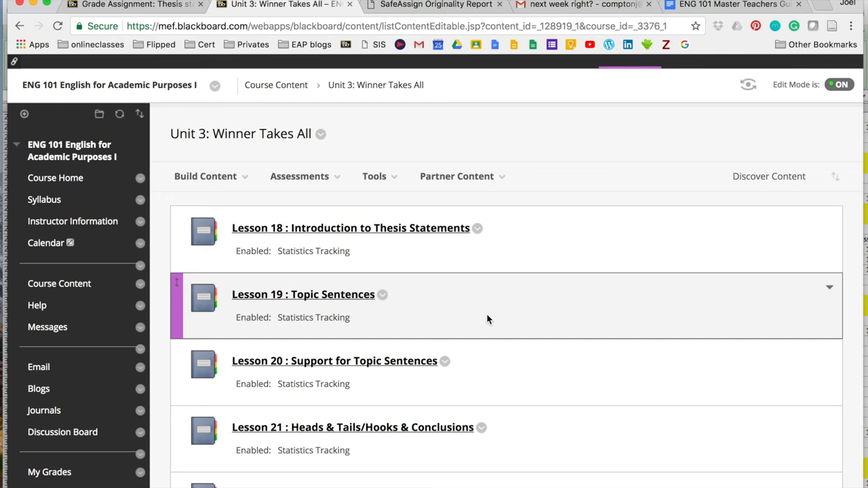
{"action": "scroll", "scroll_direction": "down", "scroll_amount": 3}
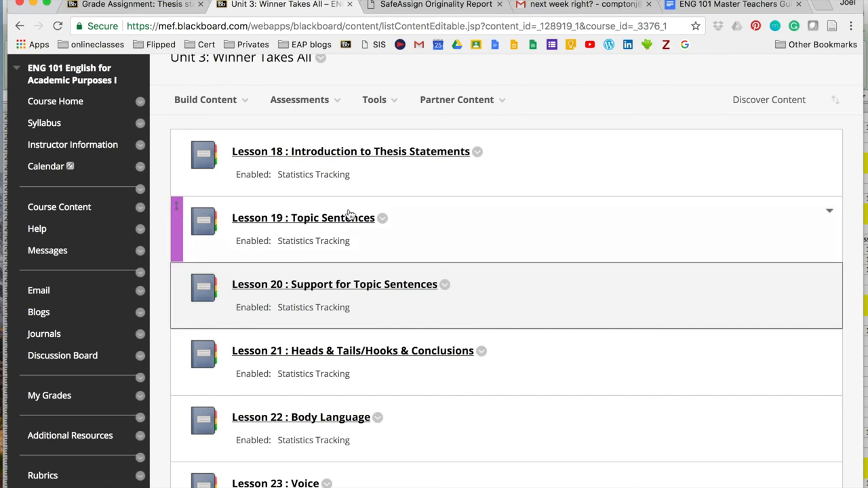
{"action": "scroll", "scroll_direction": "down", "scroll_amount": 3}
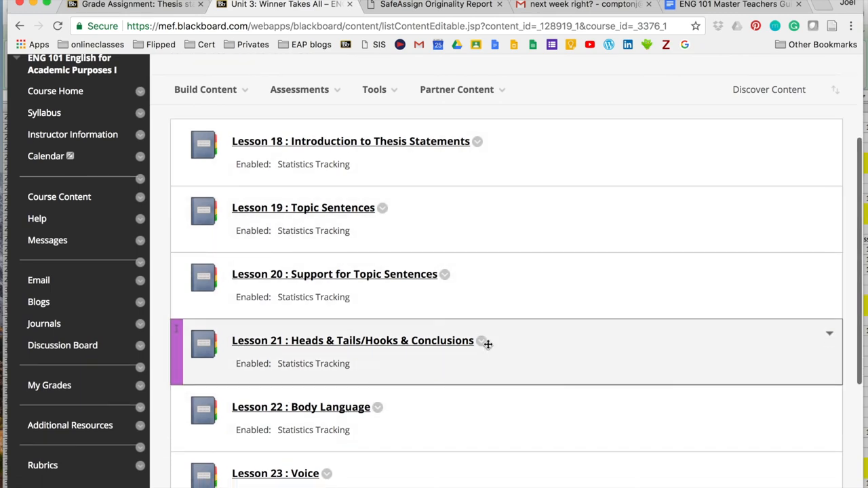
{"action": "scroll", "scroll_direction": "down", "scroll_amount": 3}
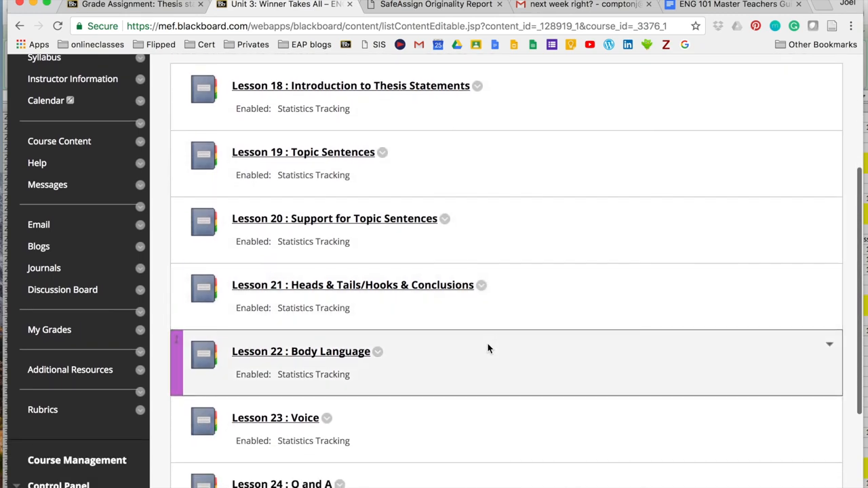
{"action": "scroll", "scroll_direction": "down", "scroll_amount": 3}
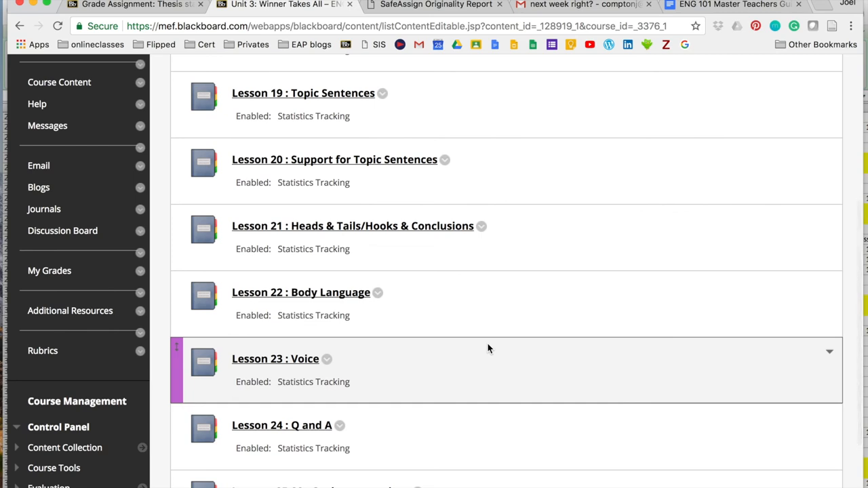
{"action": "scroll", "scroll_direction": "up", "scroll_amount": 3}
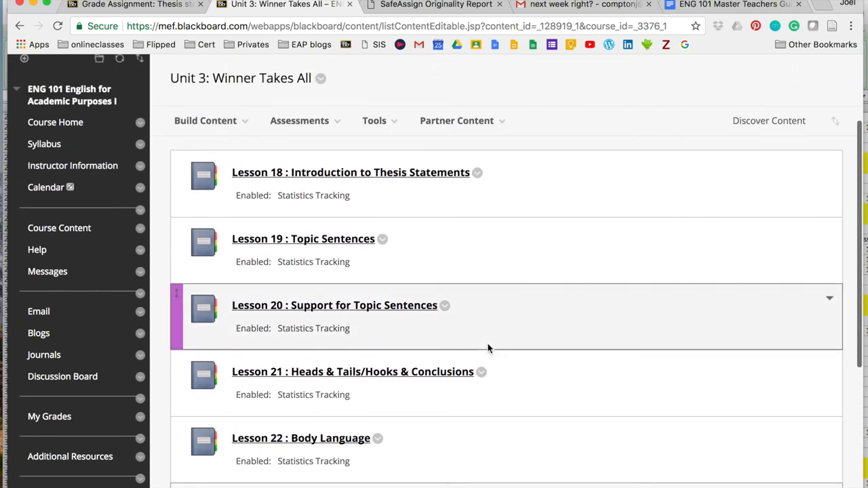
{"action": "mouse_move", "coordinate": [188, 85]}
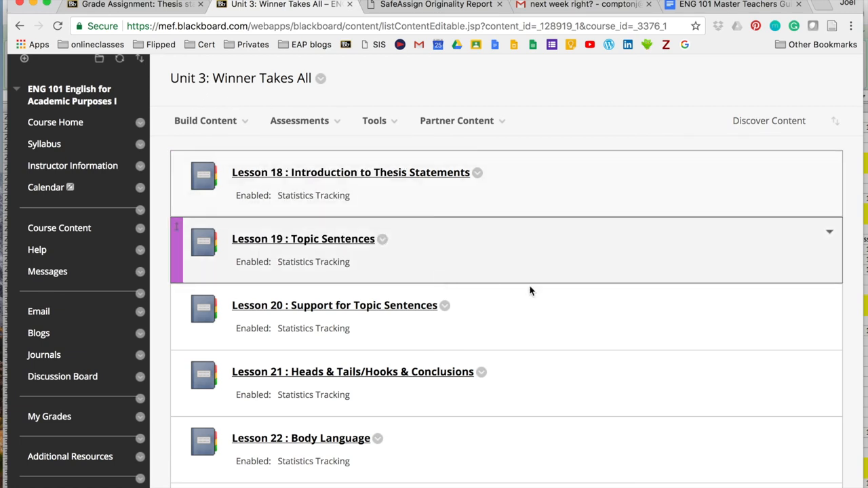
{"action": "scroll", "scroll_direction": "down", "scroll_amount": 3}
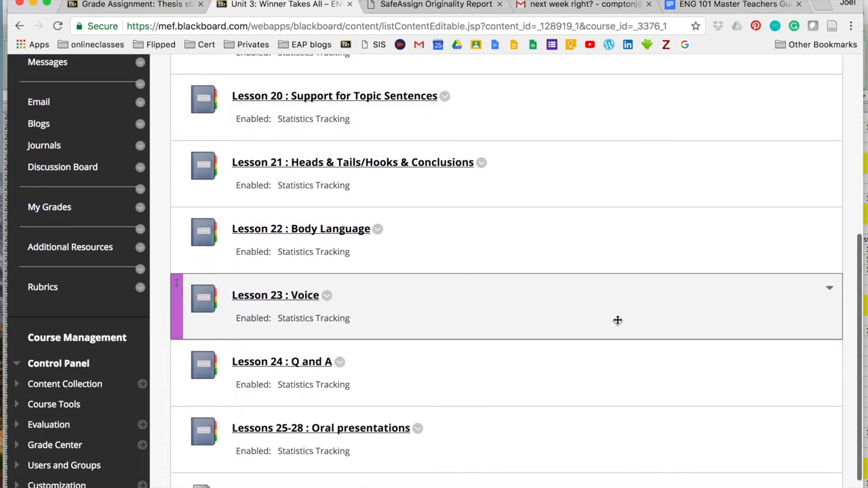
{"action": "scroll", "scroll_direction": "down", "scroll_amount": 3}
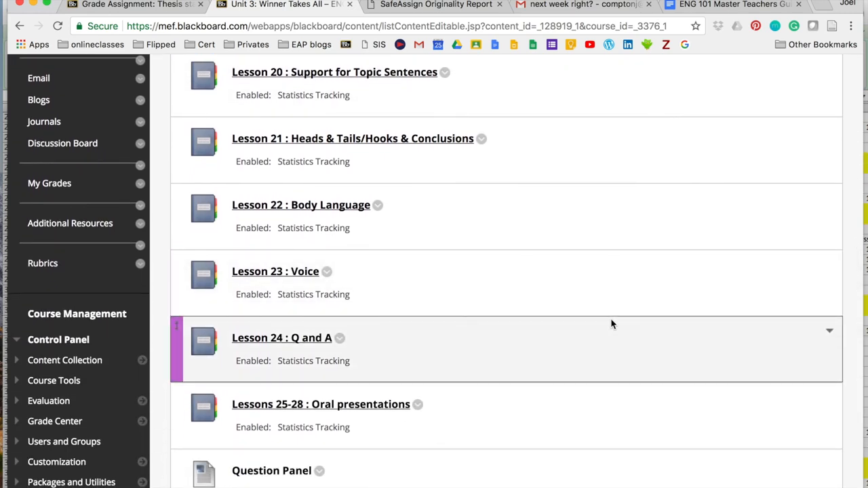
{"action": "scroll", "scroll_direction": "up", "scroll_amount": 3}
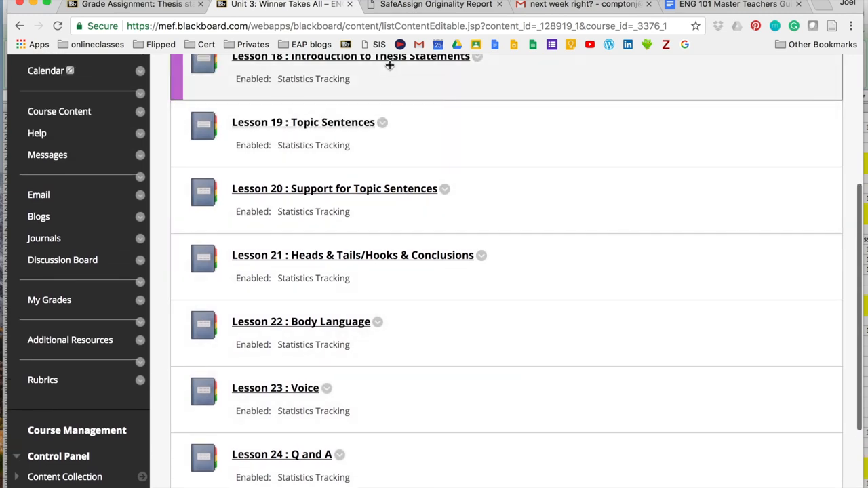